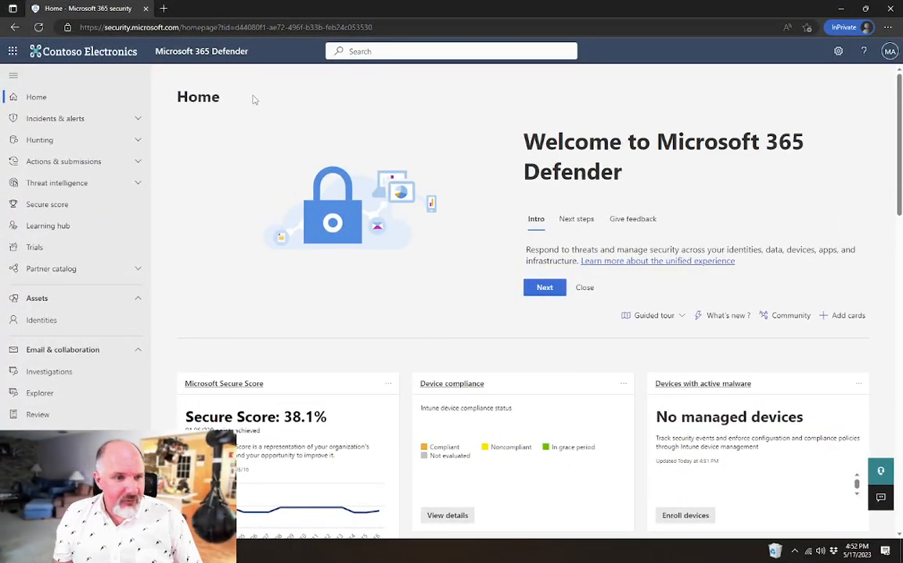
{"action": "mouse_move", "coordinate": [92, 278]}
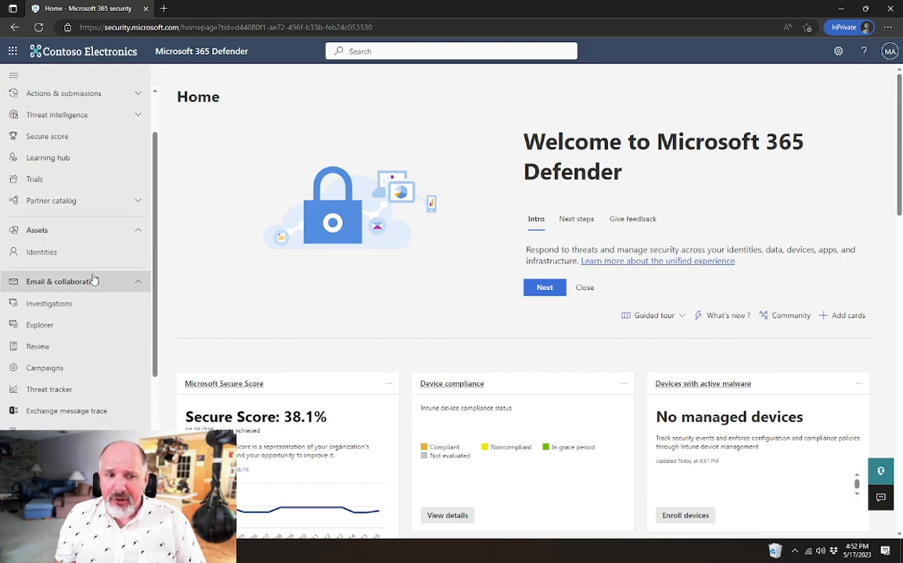
{"action": "mouse_move", "coordinate": [71, 282]}
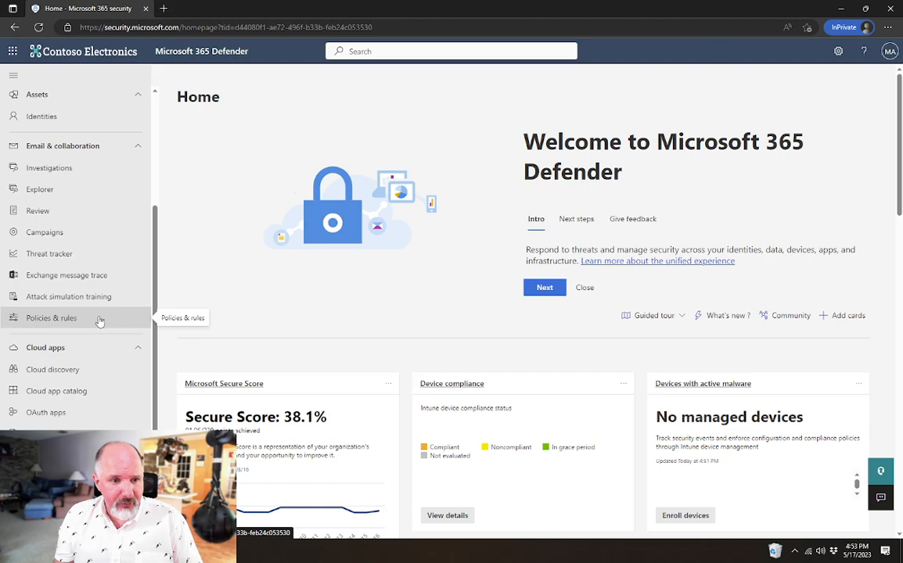
{"action": "mouse_move", "coordinate": [116, 324]}
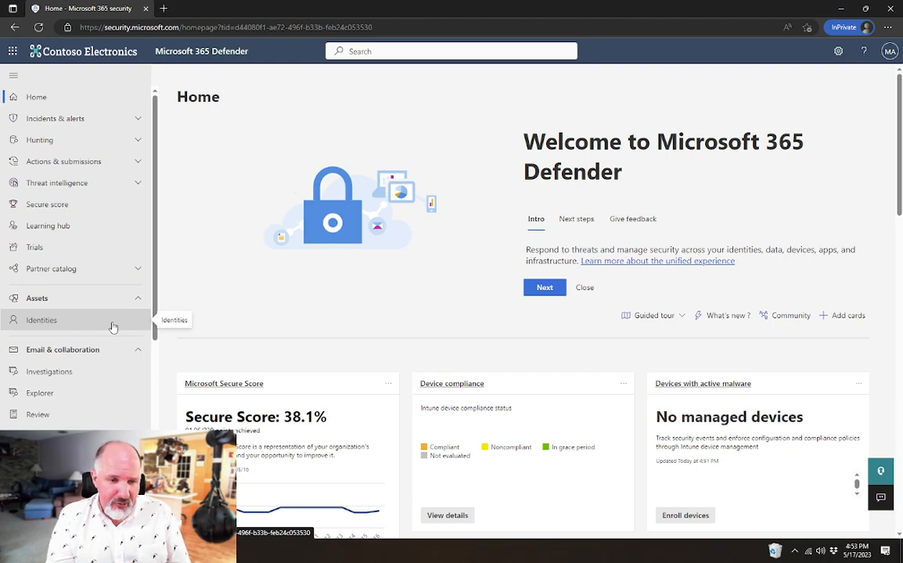
Navigate via Policies & rules and Threat policies to the Quarantine policy list
{"action": "scroll", "scroll_direction": "down", "scroll_amount": 3}
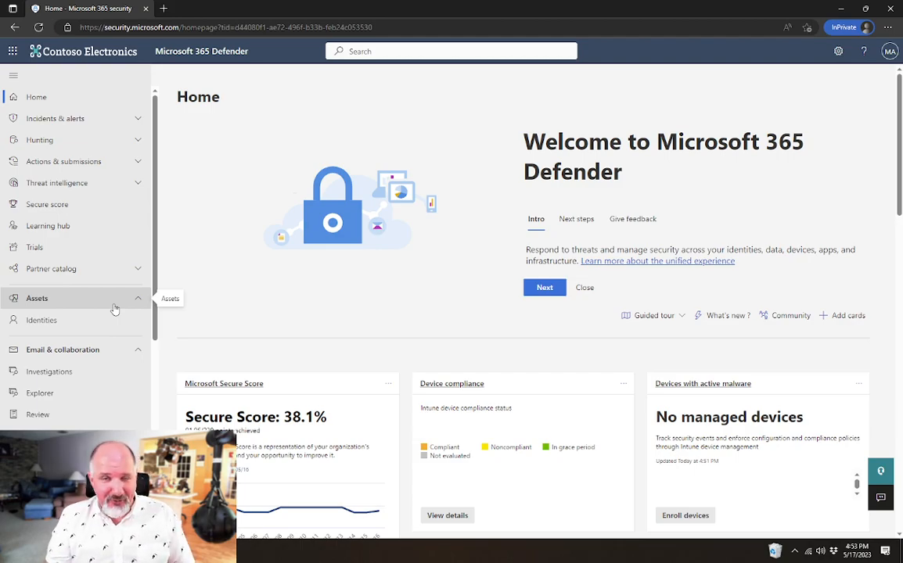
{"action": "scroll", "scroll_direction": "down", "scroll_amount": 3}
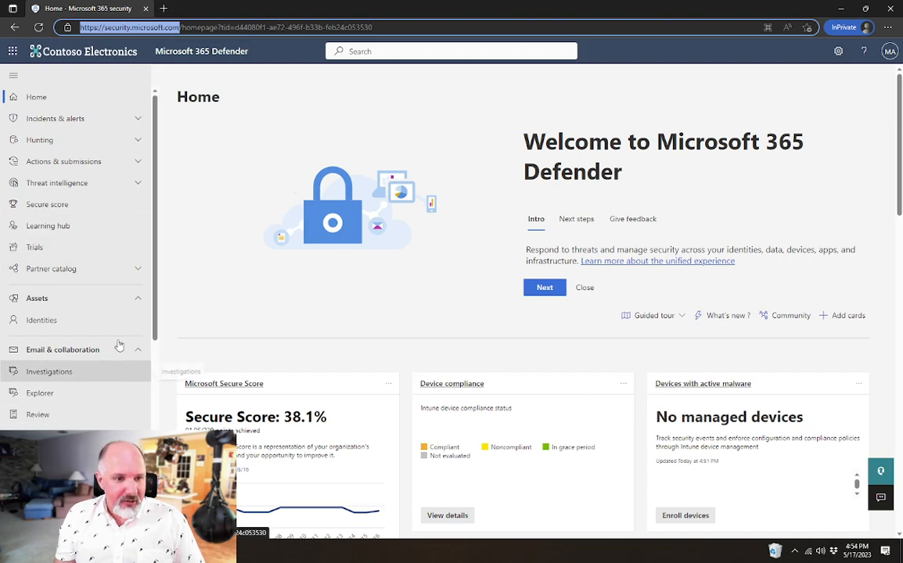
{"action": "mouse_move", "coordinate": [63, 350]}
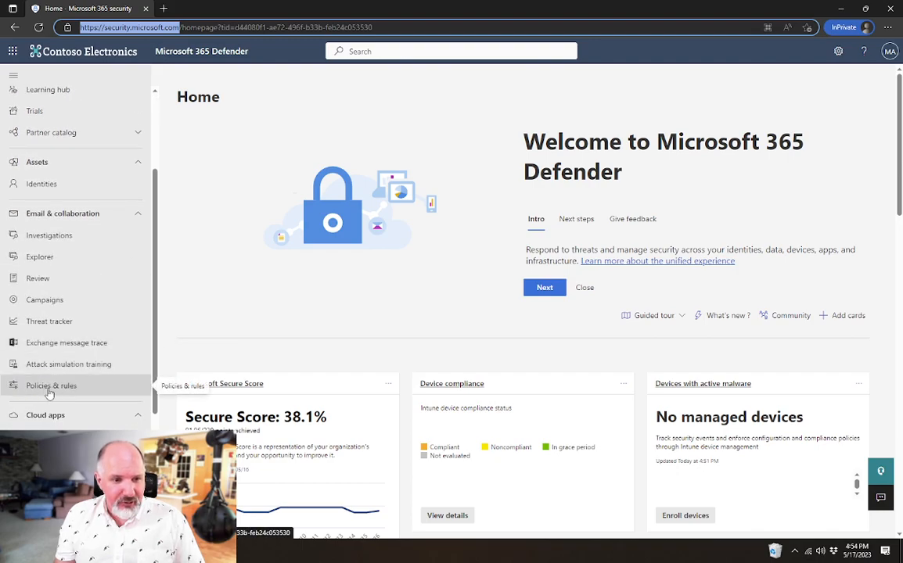
{"action": "left_click", "coordinate": [50, 385]}
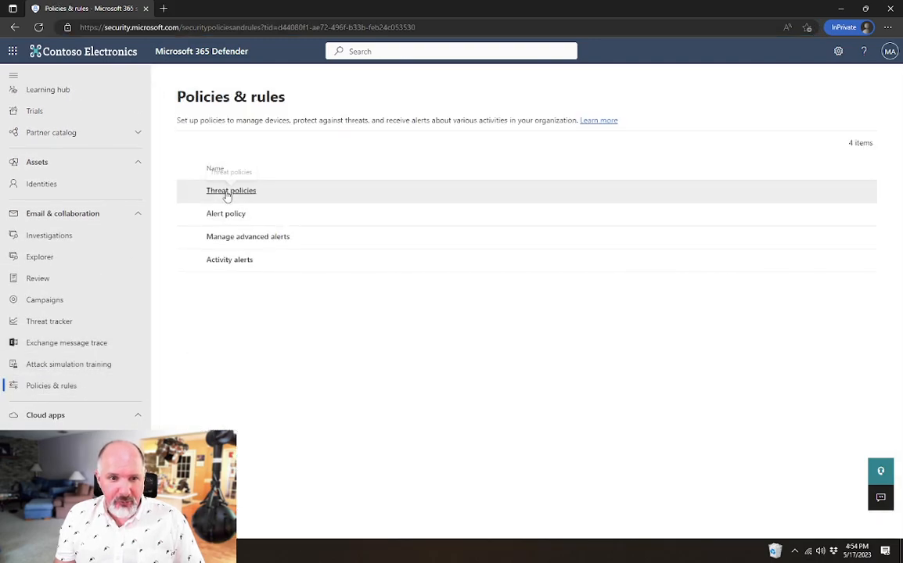
{"action": "left_click", "coordinate": [231, 191]}
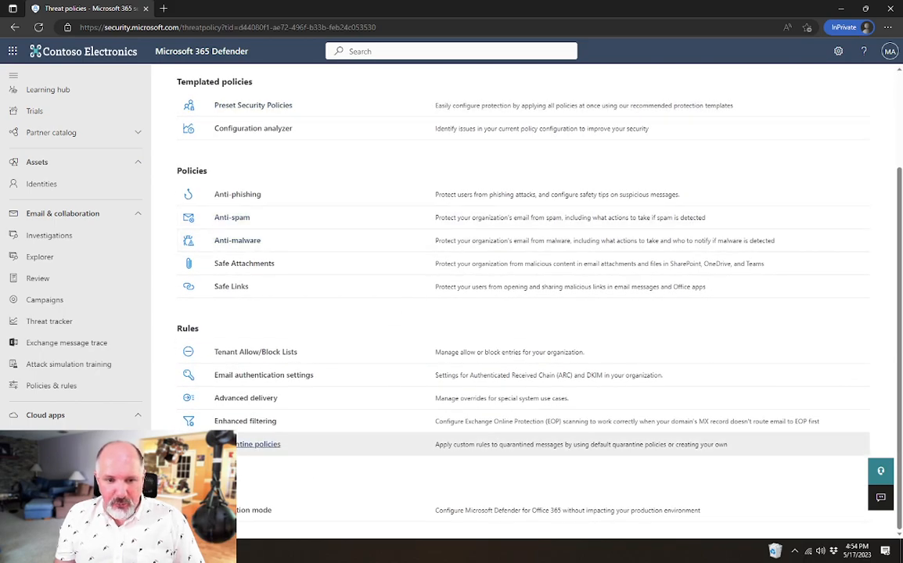
{"action": "left_click", "coordinate": [256, 445]}
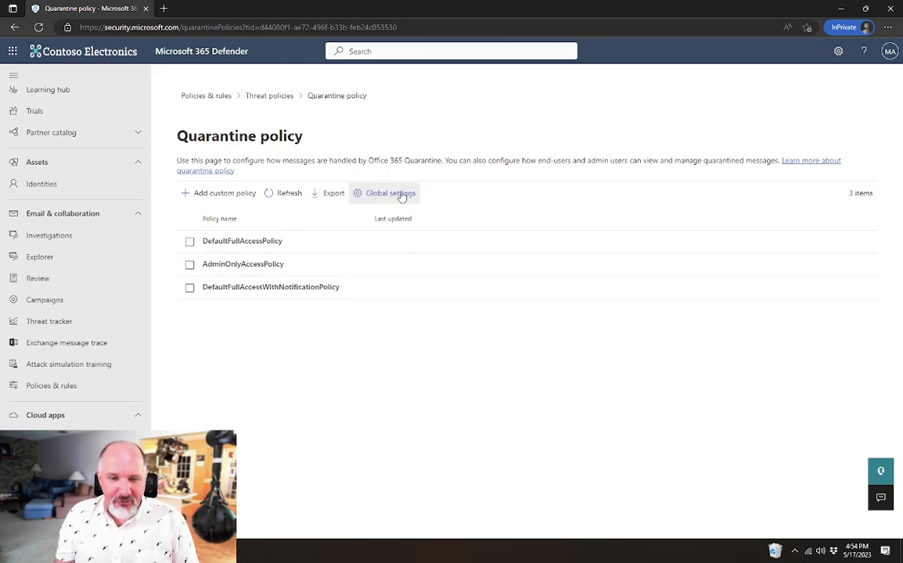
{"action": "mouse_move", "coordinate": [363, 196]}
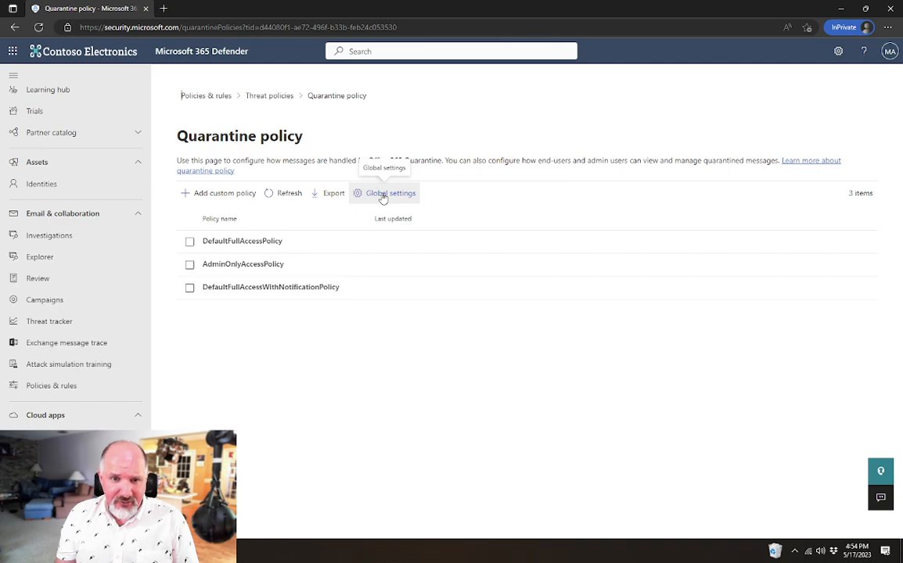
Open the Global settings for quarantine notifications
{"action": "left_click", "coordinate": [389, 194]}
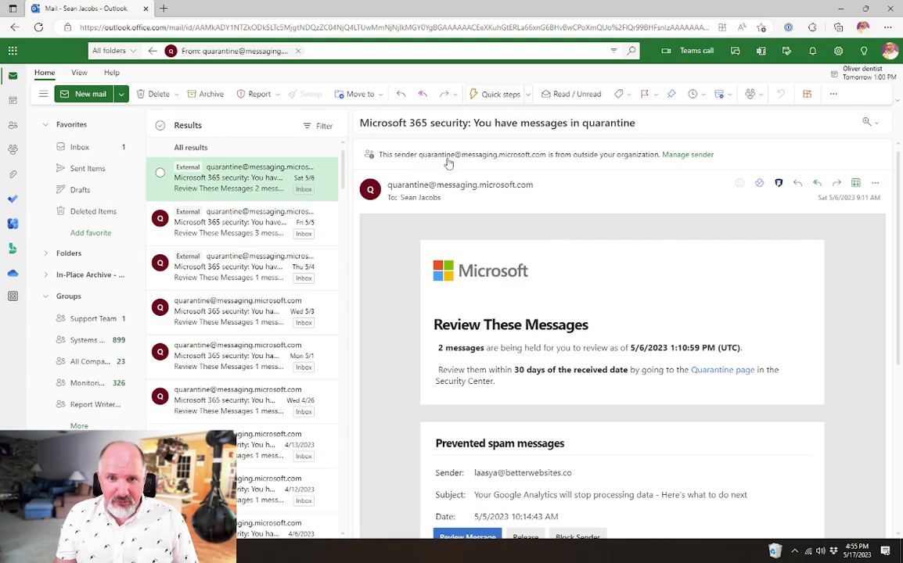
{"action": "mouse_move", "coordinate": [548, 166]}
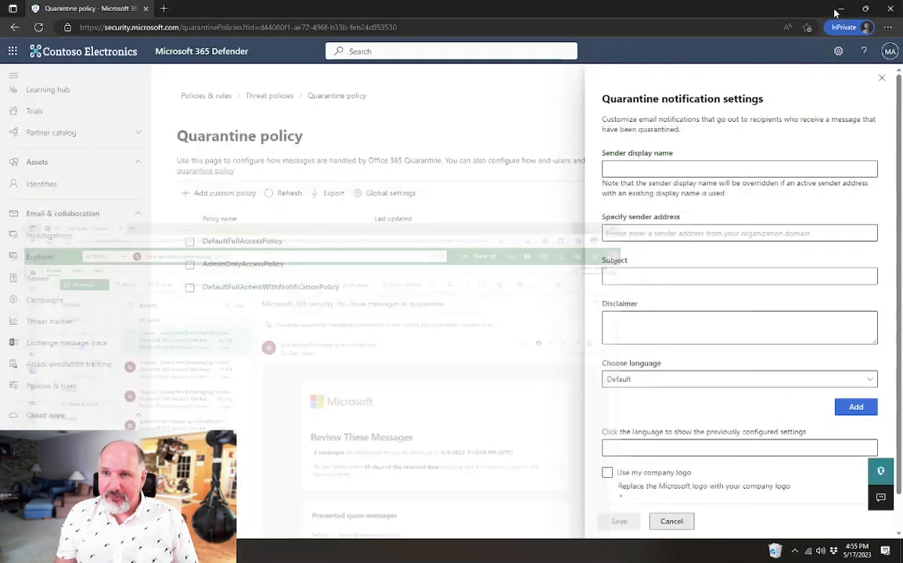
{"action": "left_click", "coordinate": [739, 169]}
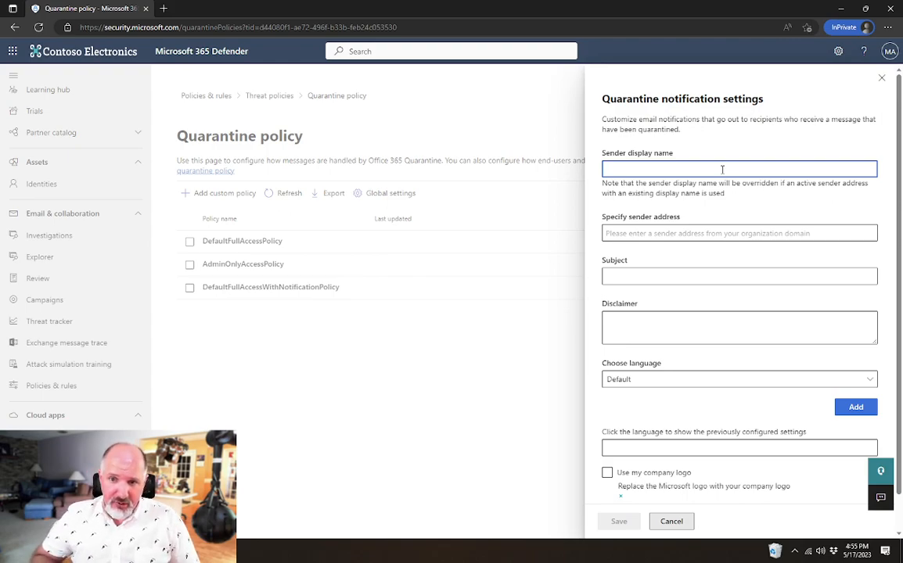
{"action": "left_click", "coordinate": [739, 233]}
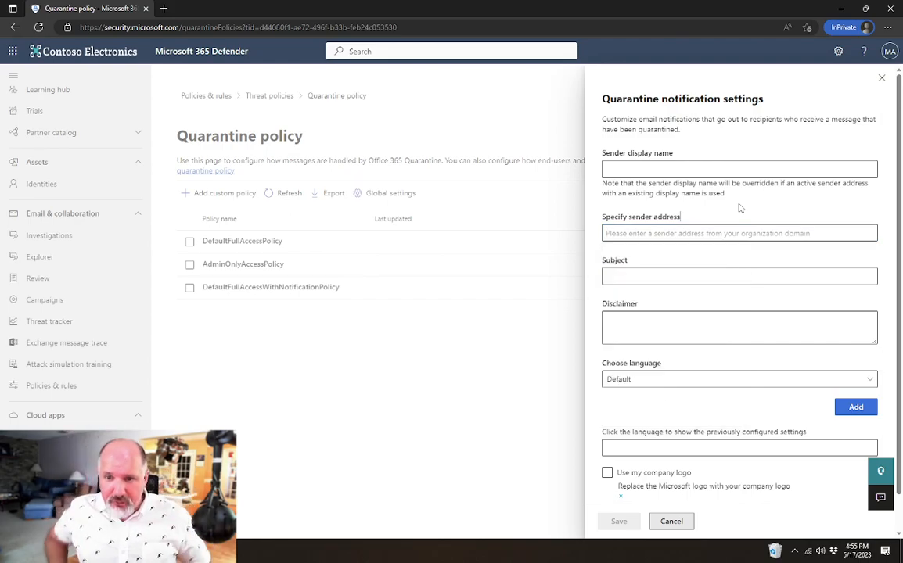
{"action": "left_click", "coordinate": [738, 275]}
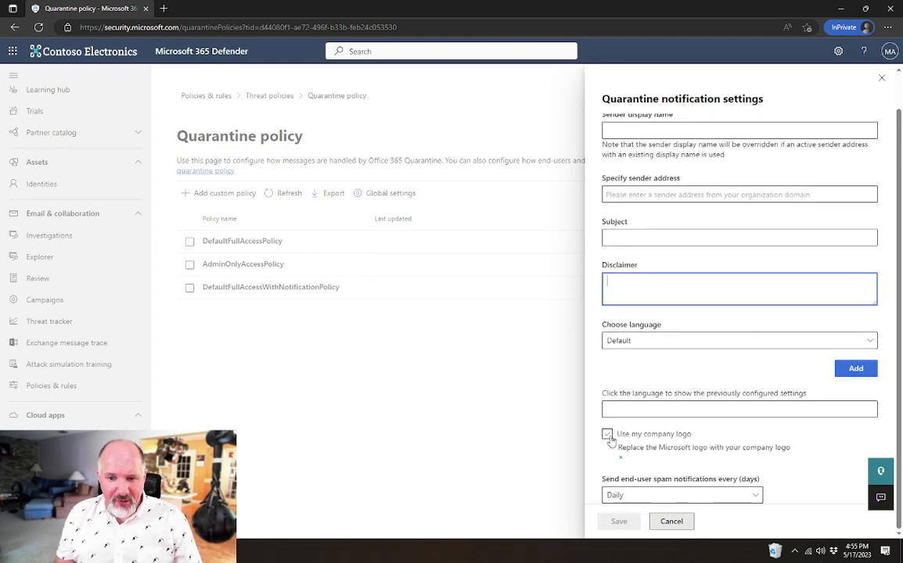
{"action": "left_click", "coordinate": [607, 435]}
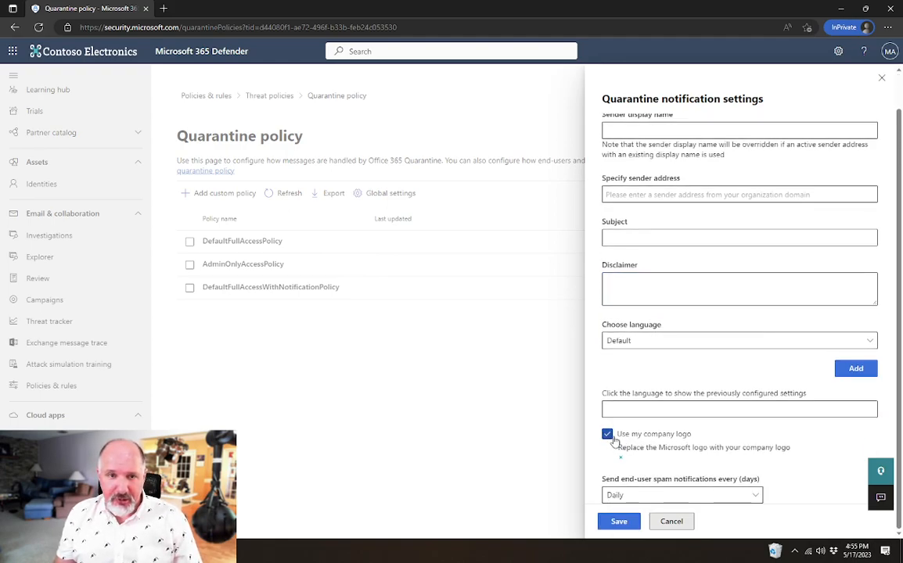
{"action": "left_click", "coordinate": [607, 435]}
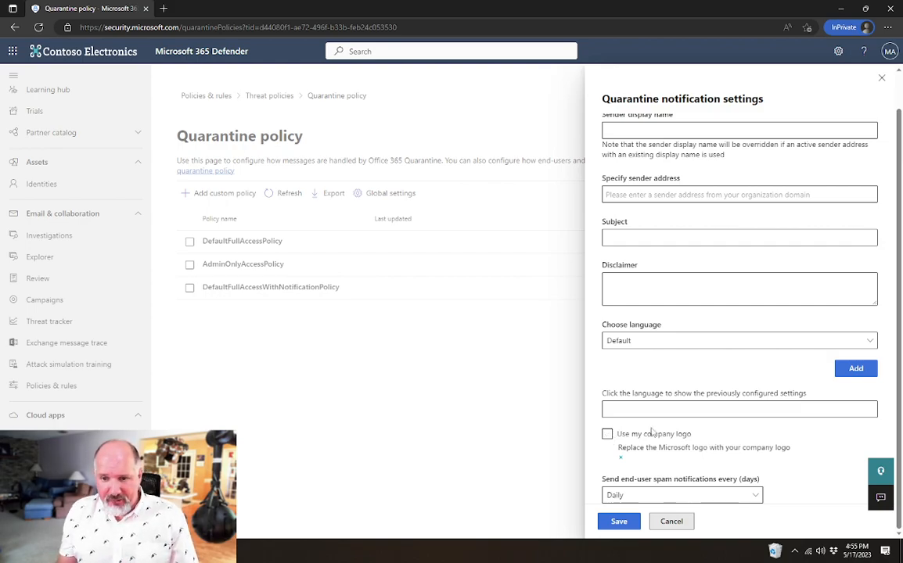
{"action": "mouse_move", "coordinate": [779, 504]}
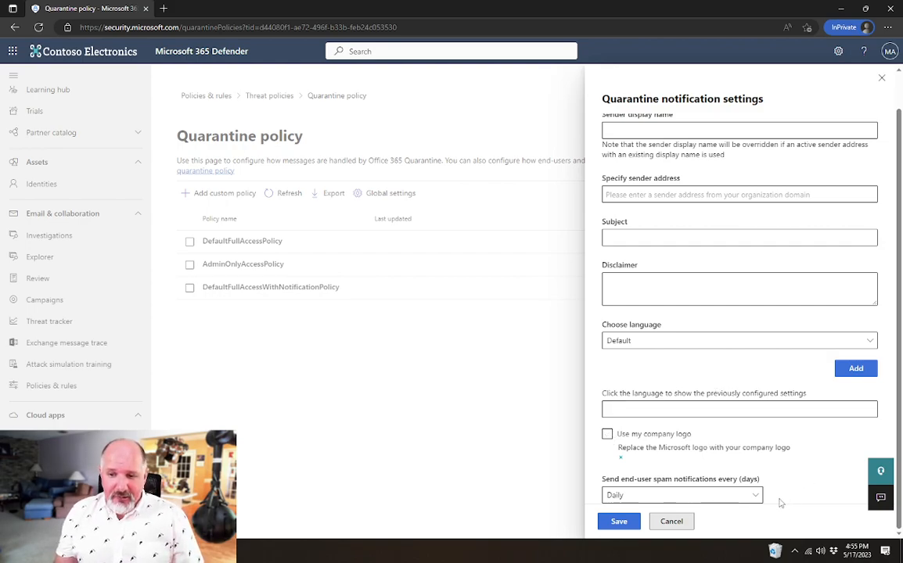
{"action": "mouse_move", "coordinate": [798, 476]}
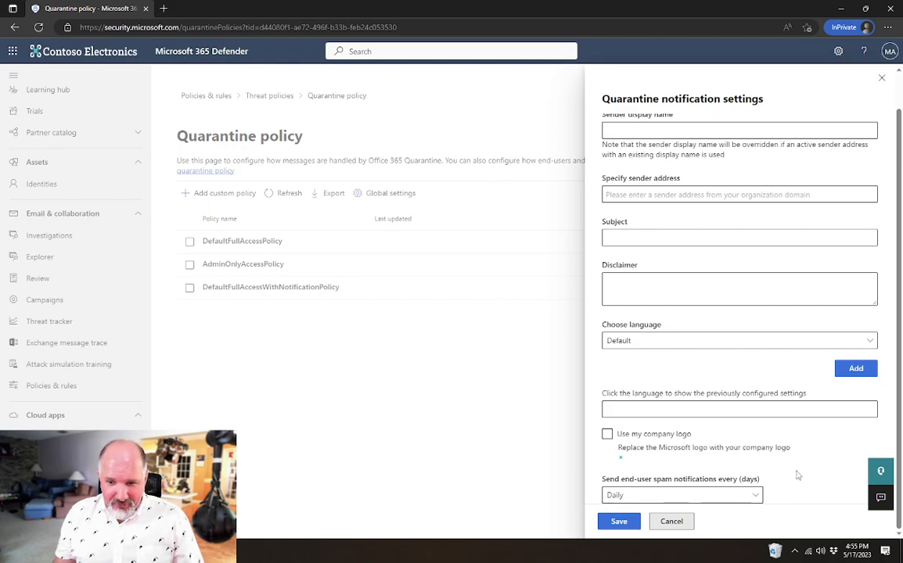
{"action": "mouse_move", "coordinate": [649, 485]}
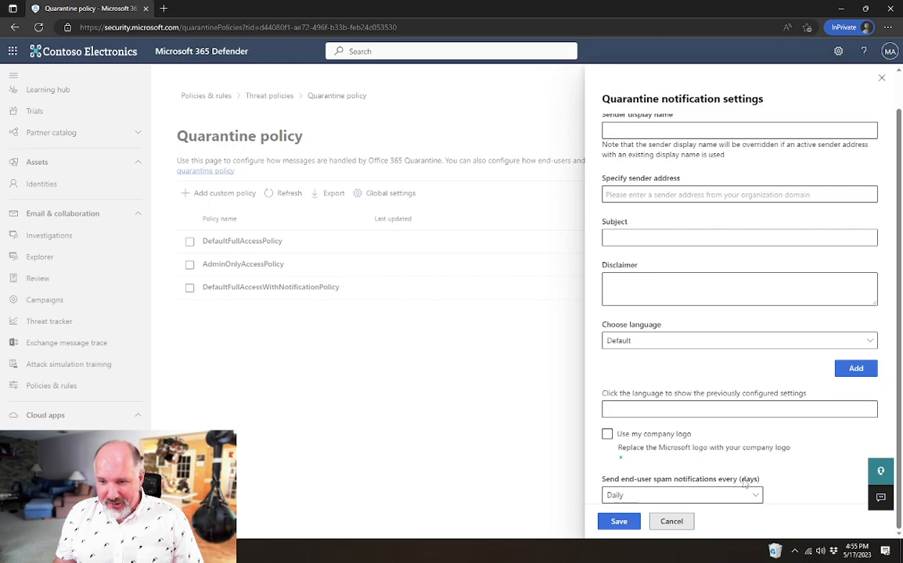
Set the quarantine notification frequency to within 4 hours and save the global settings
{"action": "left_click", "coordinate": [680, 494]}
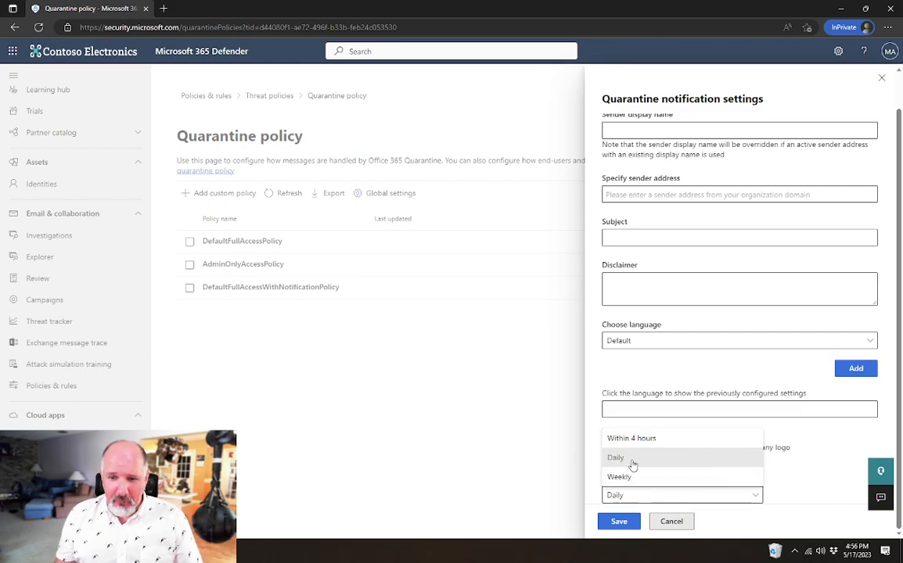
{"action": "left_click", "coordinate": [616, 457]}
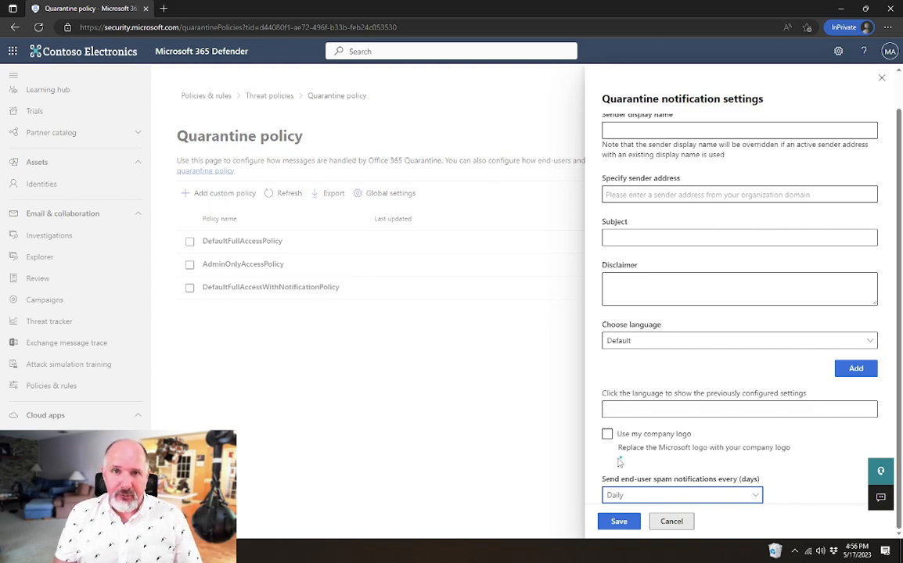
{"action": "left_click", "coordinate": [681, 494]}
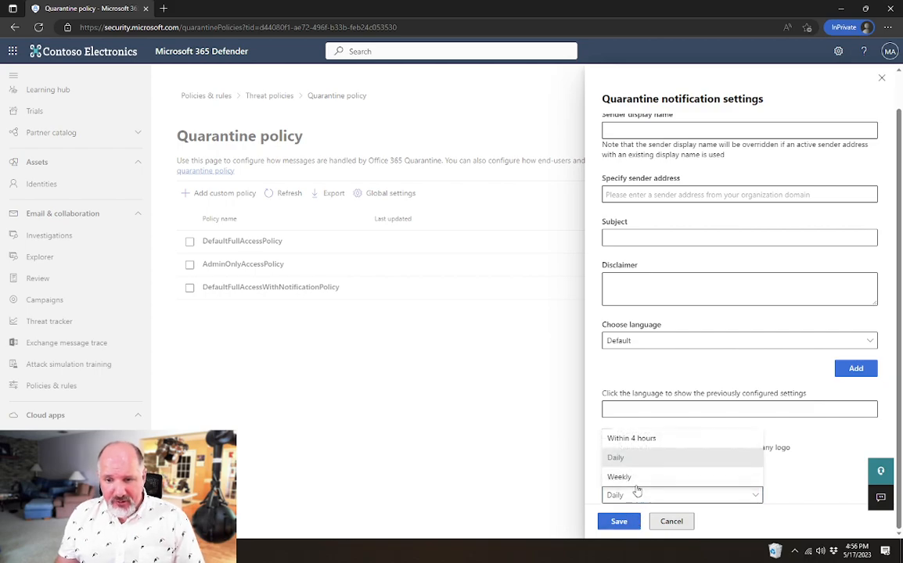
{"action": "left_click", "coordinate": [632, 438]}
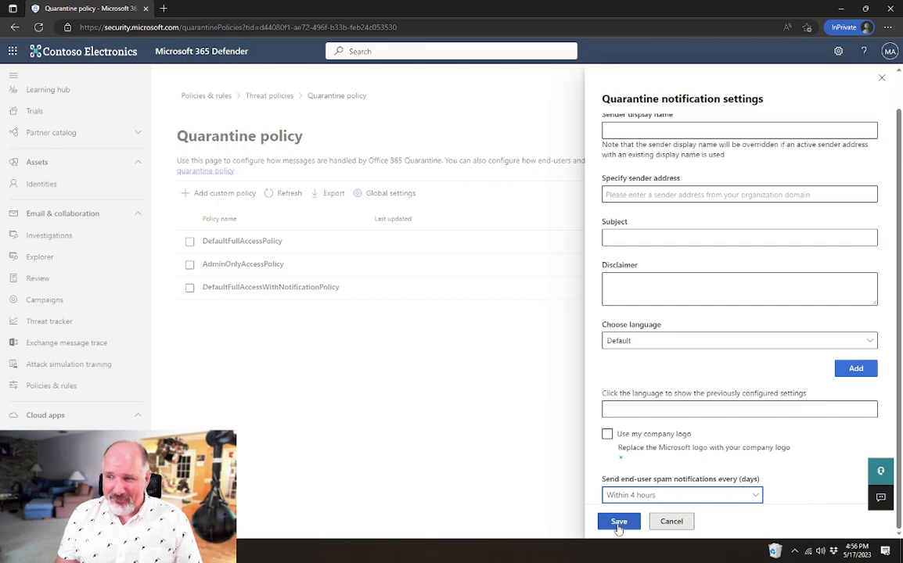
{"action": "left_click", "coordinate": [617, 521]}
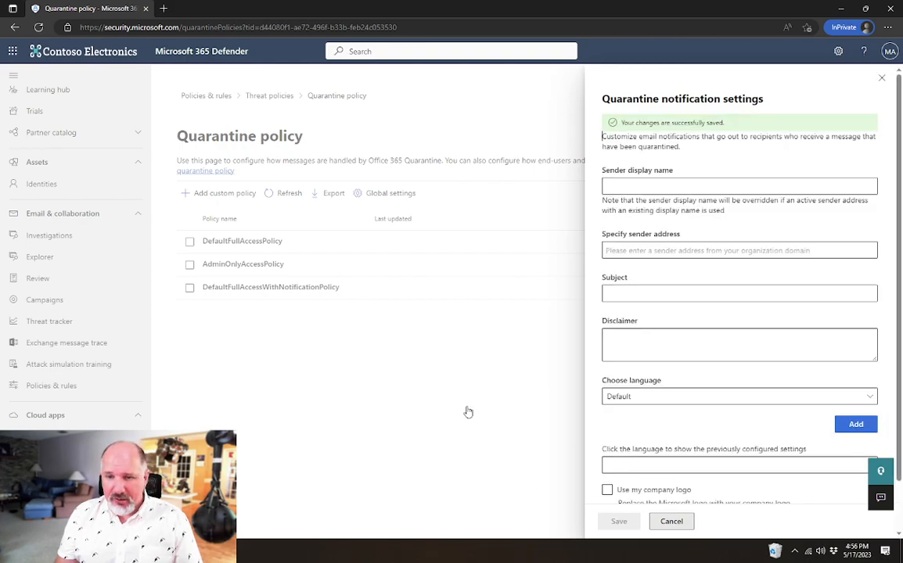
{"action": "left_click", "coordinate": [671, 521]}
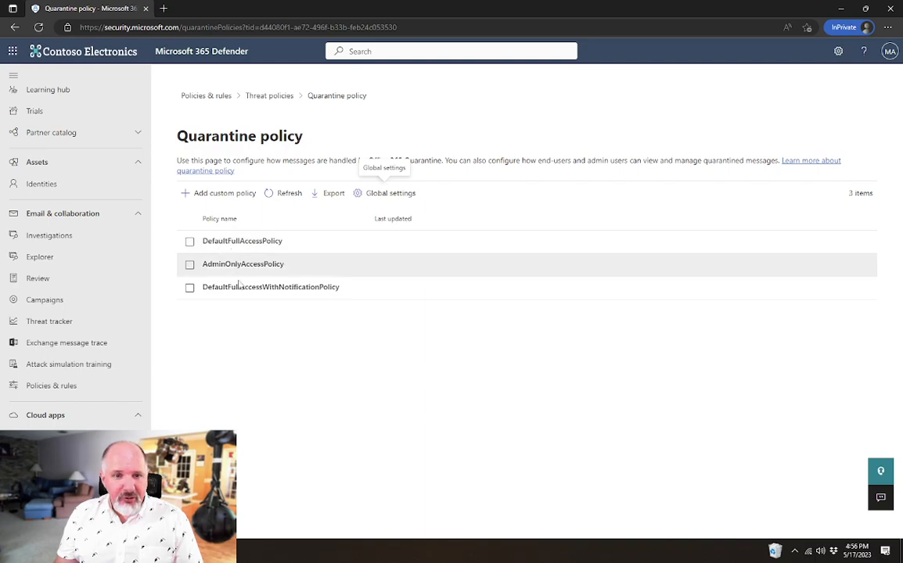
{"action": "mouse_move", "coordinate": [241, 241]}
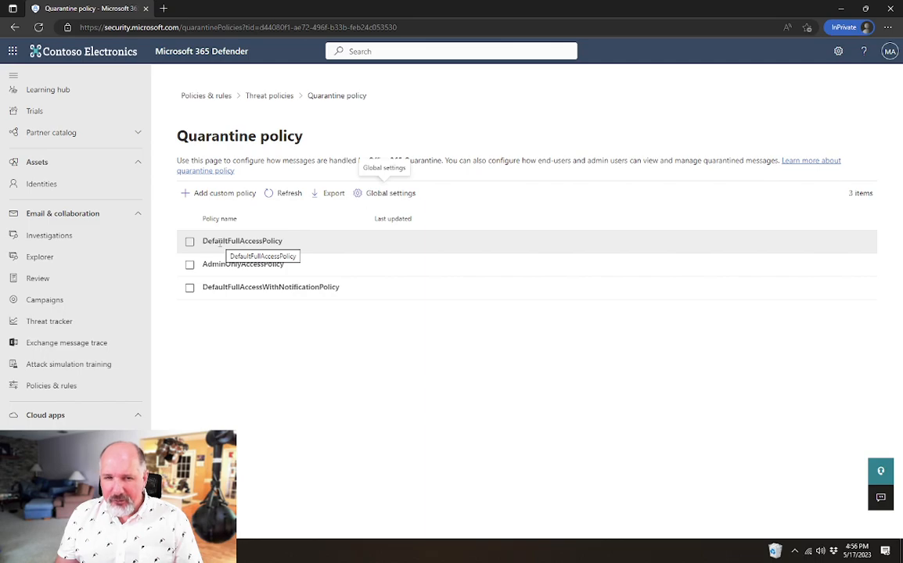
{"action": "mouse_move", "coordinate": [270, 286]}
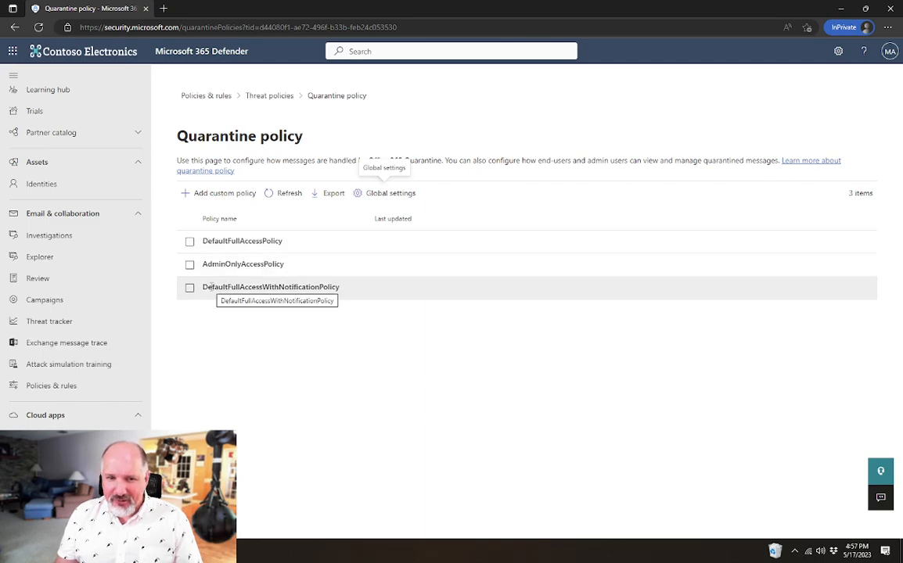
Review DefaultFullAccessWithNotificationPolicy details and check its Quarantine notification value is Enabled
{"action": "left_click", "coordinate": [189, 288]}
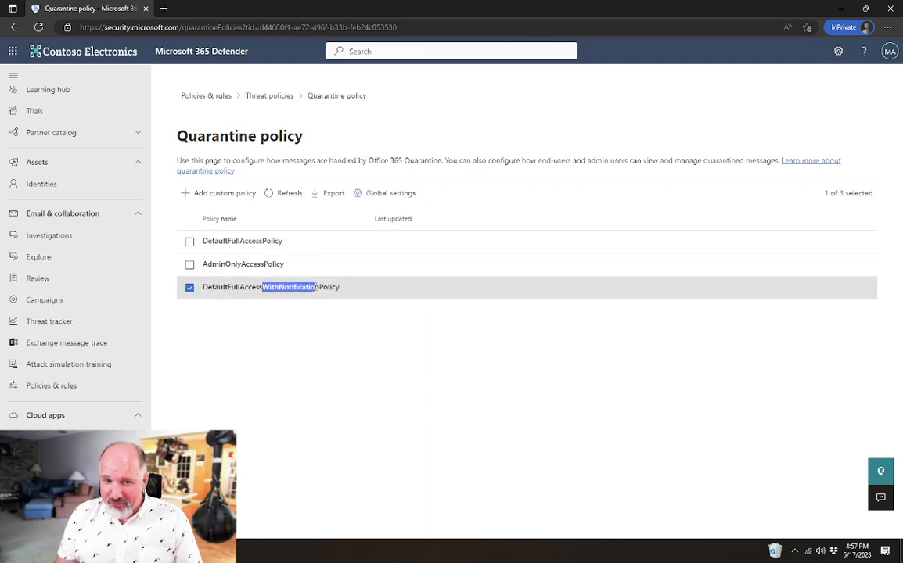
{"action": "left_click", "coordinate": [271, 286]}
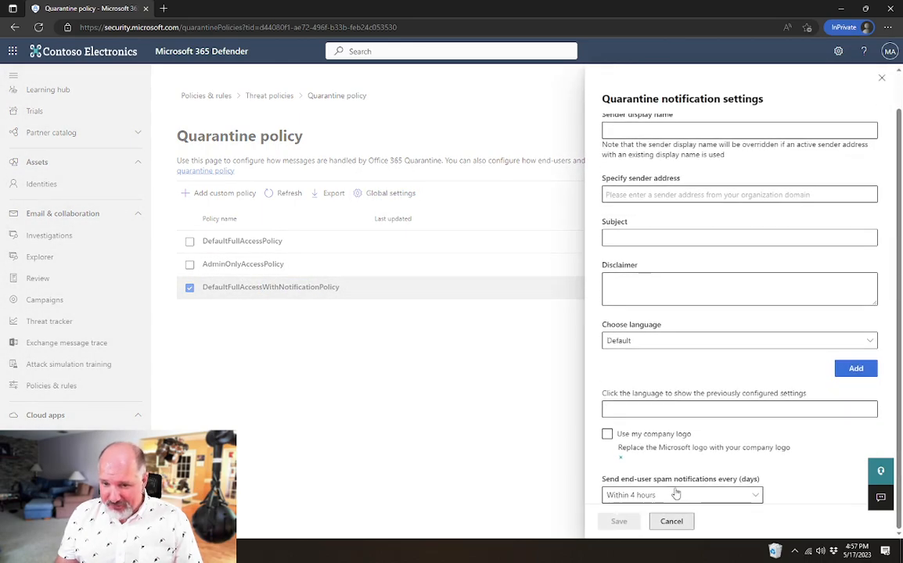
{"action": "left_click", "coordinate": [670, 521]}
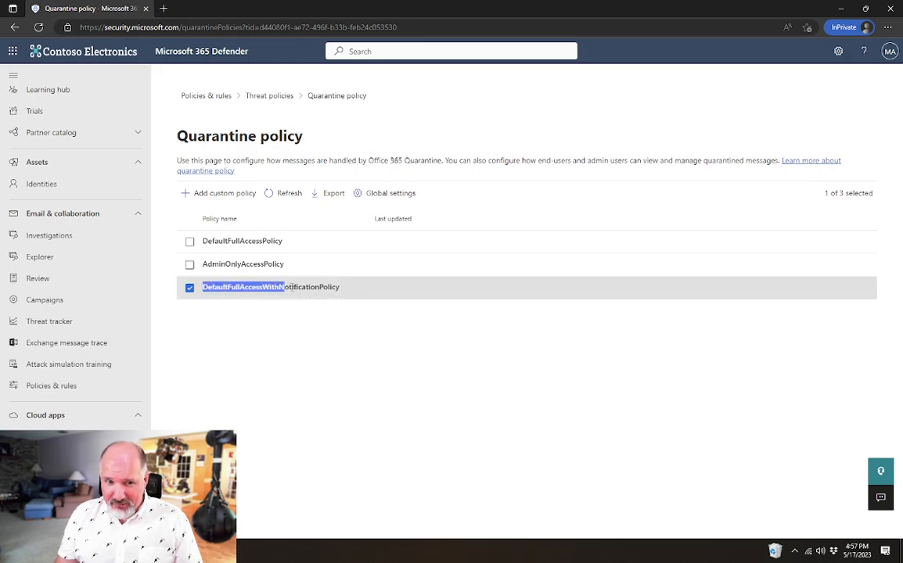
{"action": "left_click", "coordinate": [269, 286]}
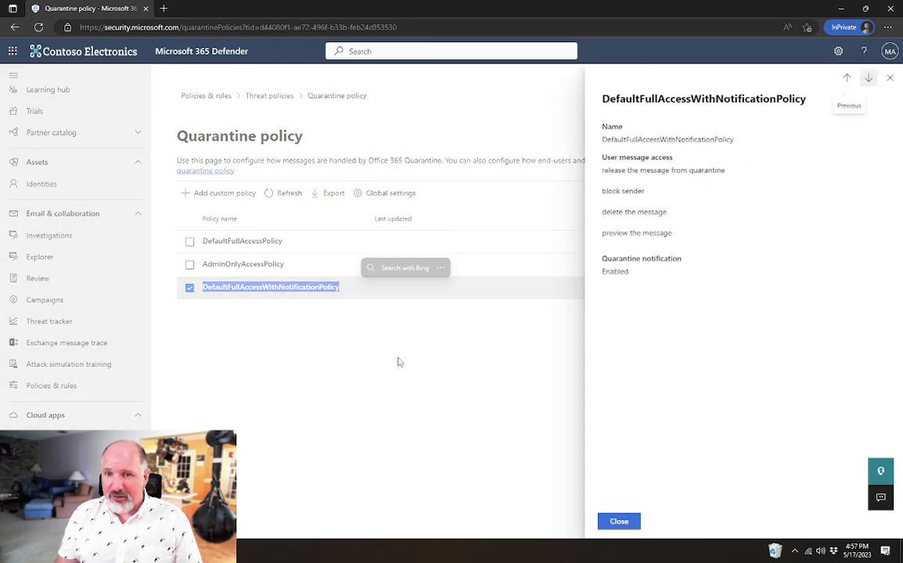
{"action": "left_click", "coordinate": [618, 521]}
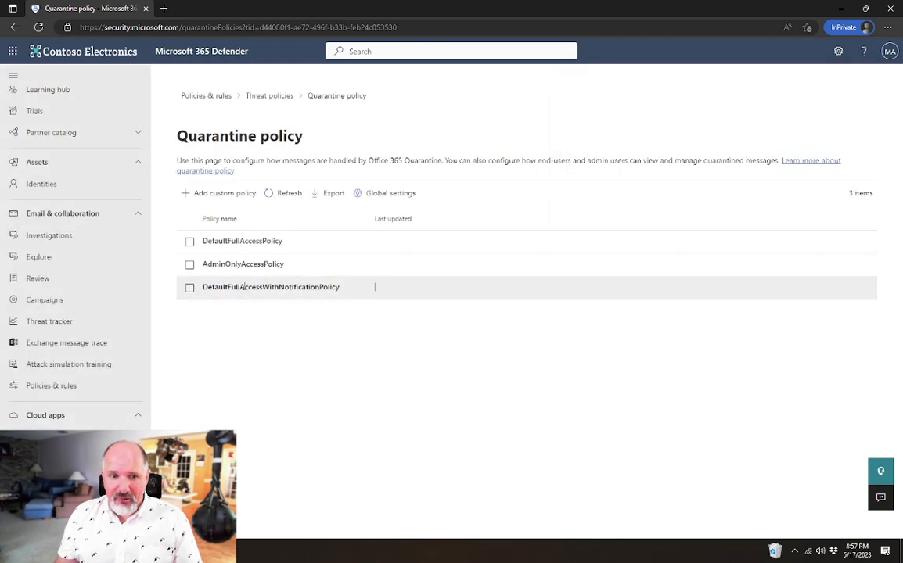
{"action": "left_click", "coordinate": [271, 287]}
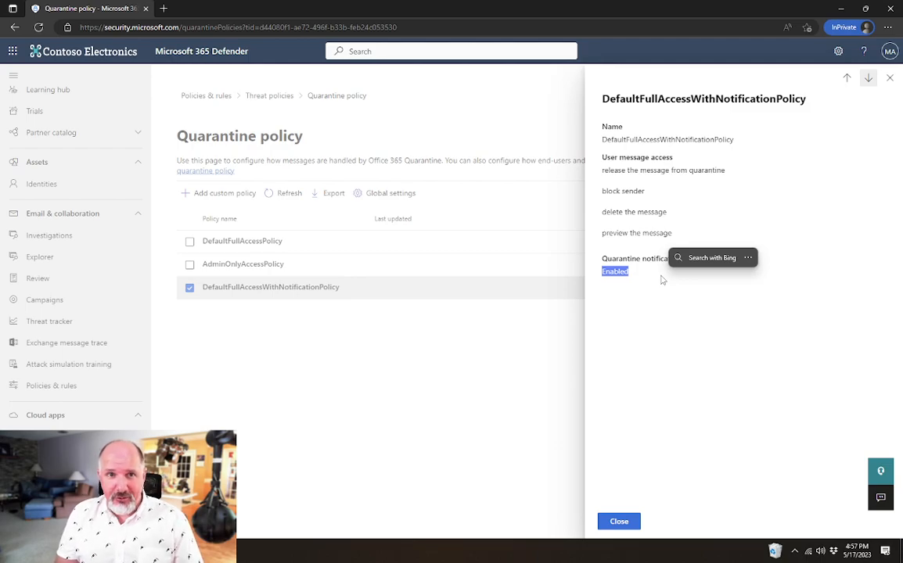
{"action": "left_click", "coordinate": [717, 377]}
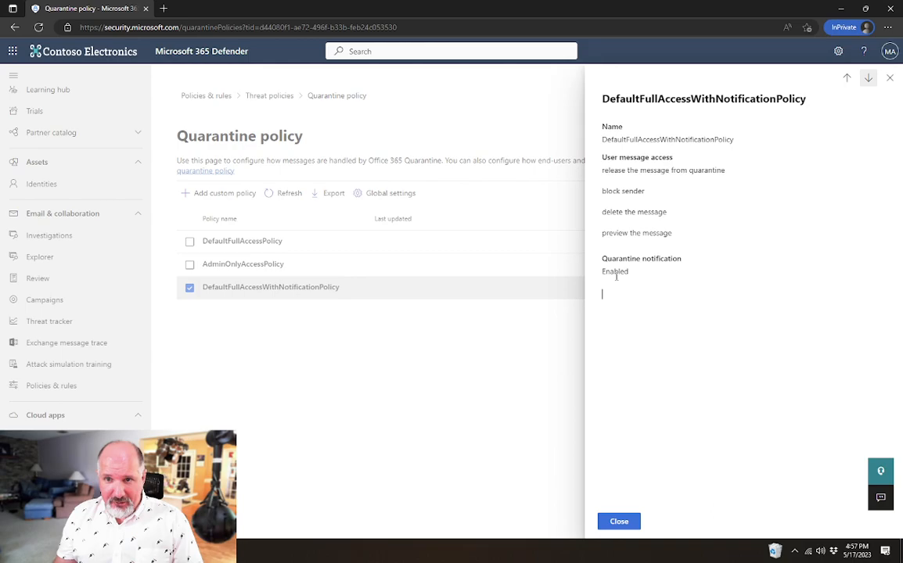
{"action": "mouse_move", "coordinate": [620, 258]}
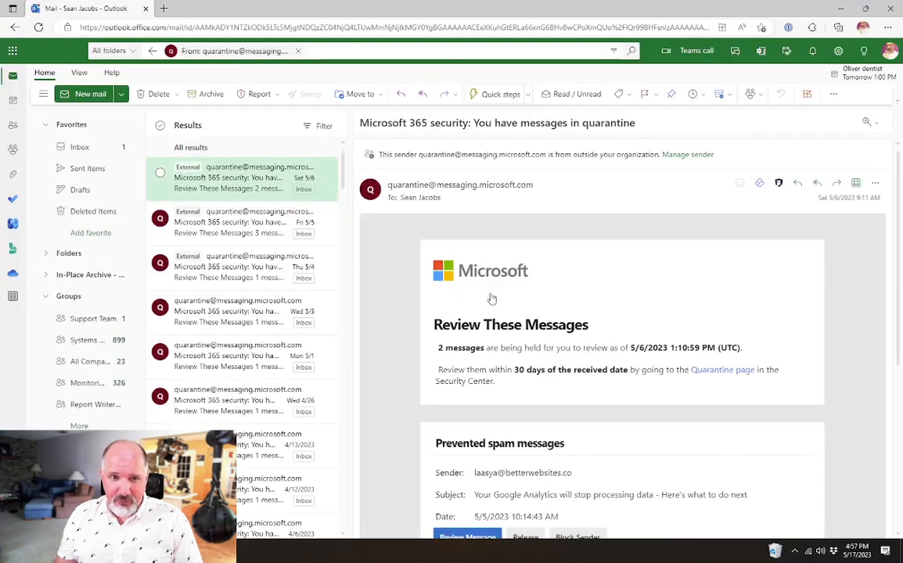
{"action": "mouse_move", "coordinate": [450, 222]}
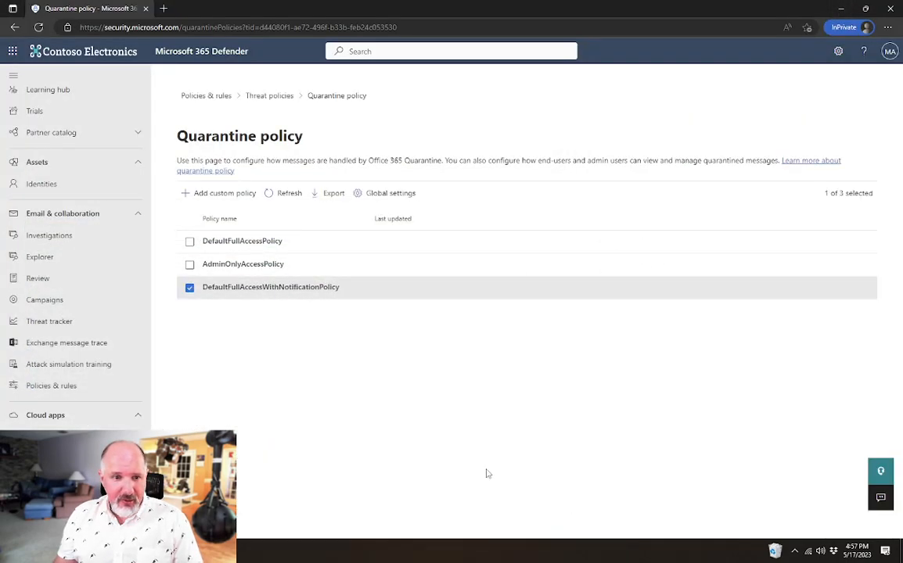
{"action": "left_click", "coordinate": [241, 241]}
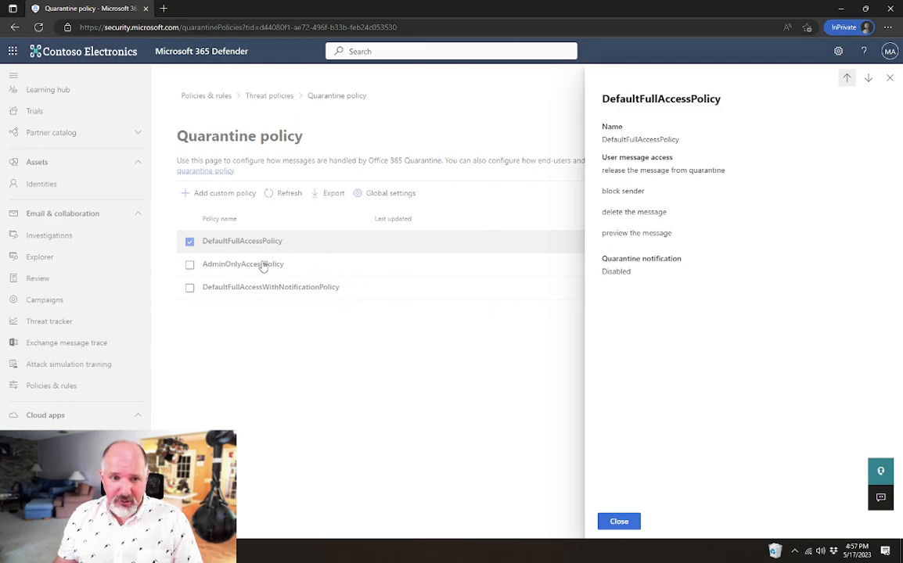
{"action": "left_click", "coordinate": [242, 262]}
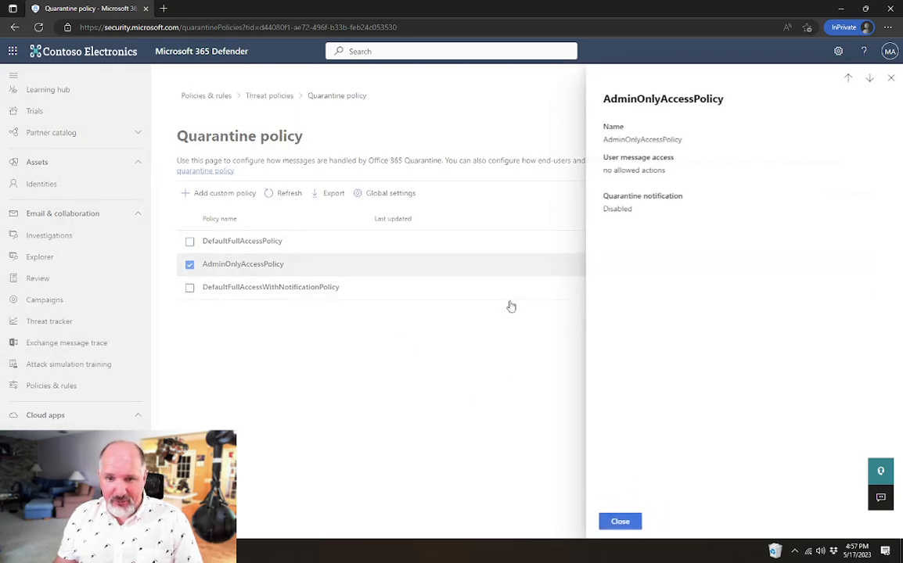
{"action": "double_click", "coordinate": [616, 208]}
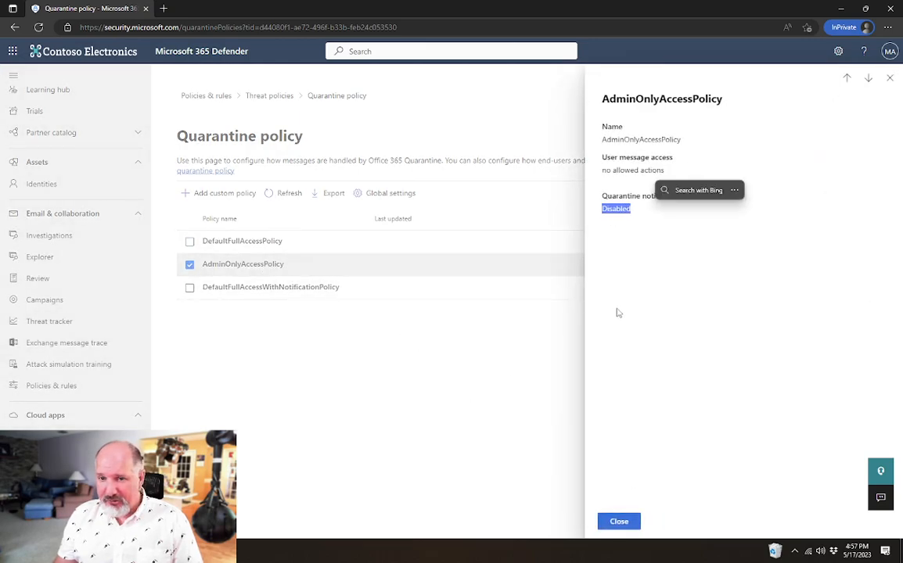
{"action": "left_click", "coordinate": [618, 521]}
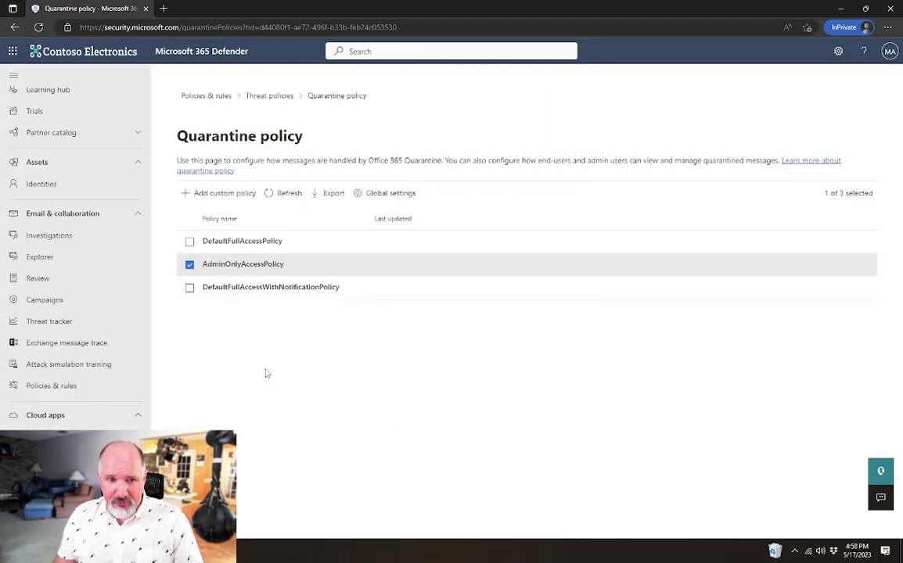
{"action": "left_click", "coordinate": [189, 263]}
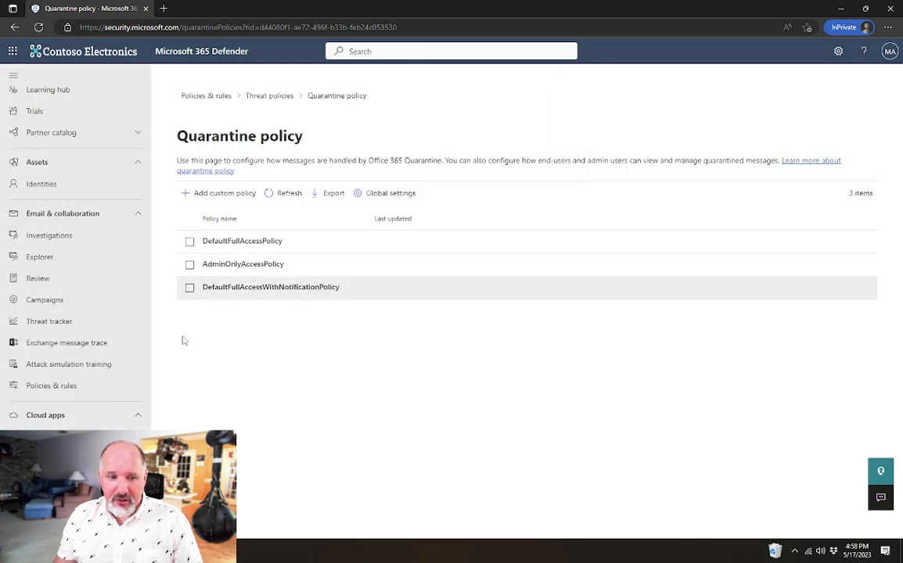
{"action": "left_click", "coordinate": [89, 8]}
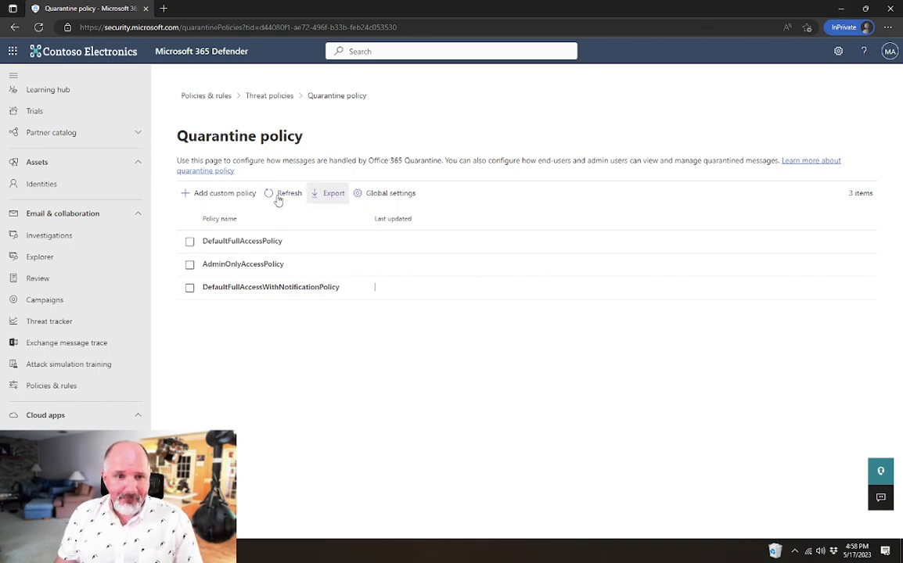
Add a custom policy named 'Custom Quarantine Policy' and continue to recipient message access
{"action": "left_click", "coordinate": [225, 194]}
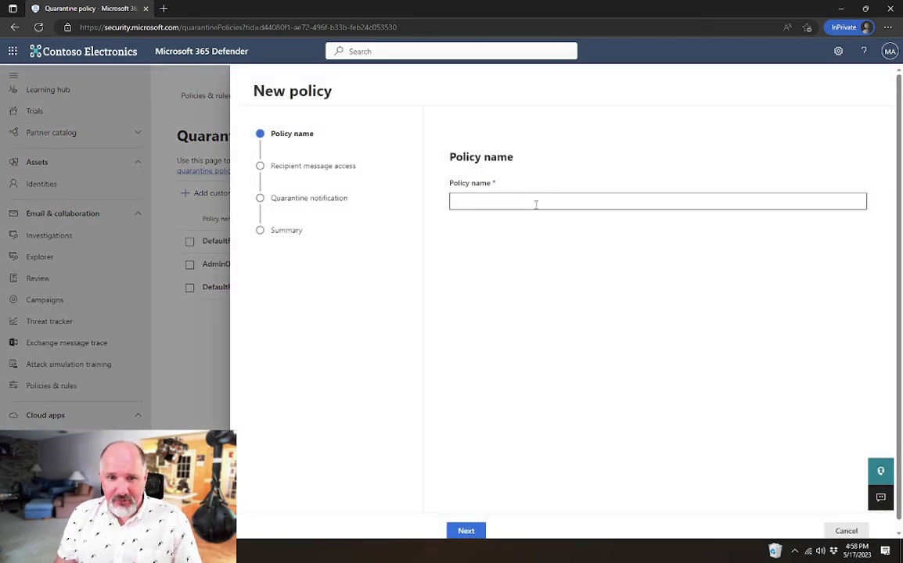
{"action": "type", "text": "Cu"}
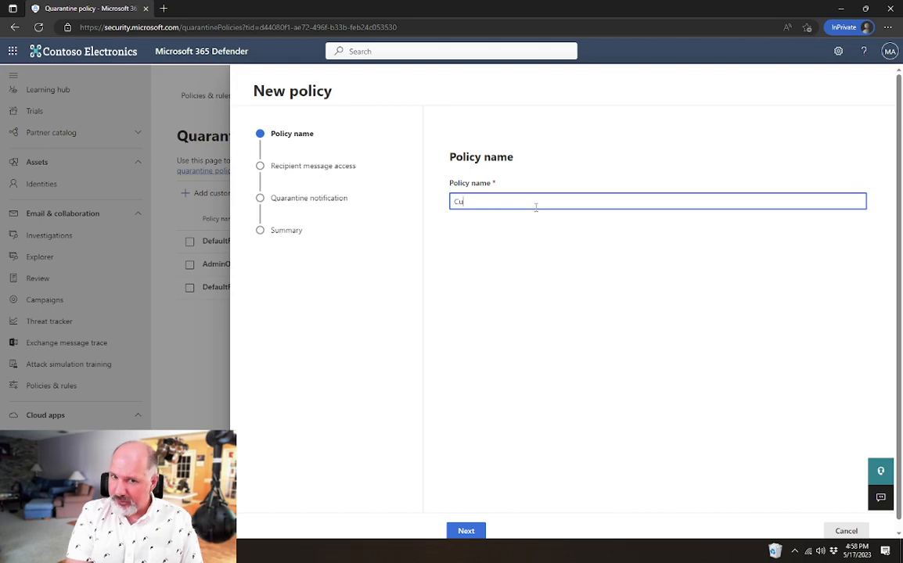
{"action": "type", "text": "st"}
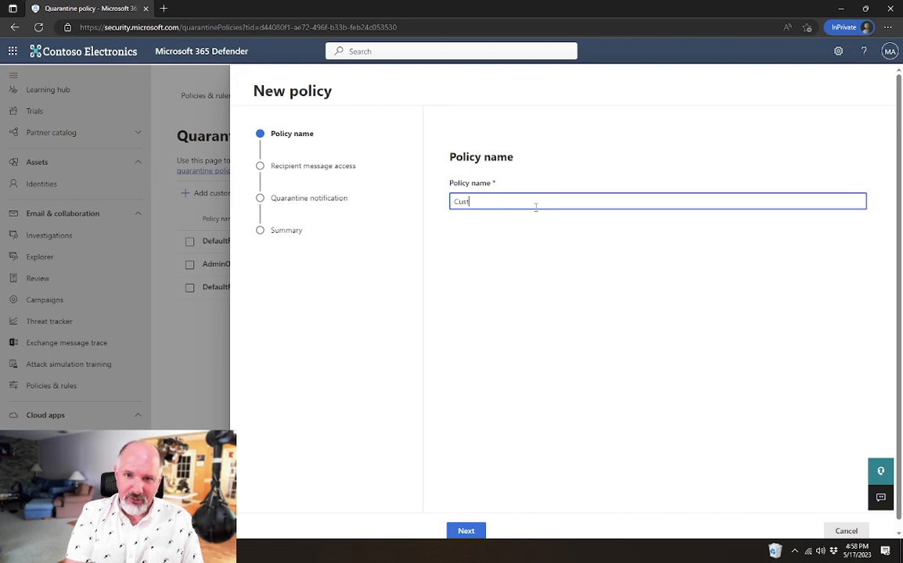
{"action": "type", "text": "om"}
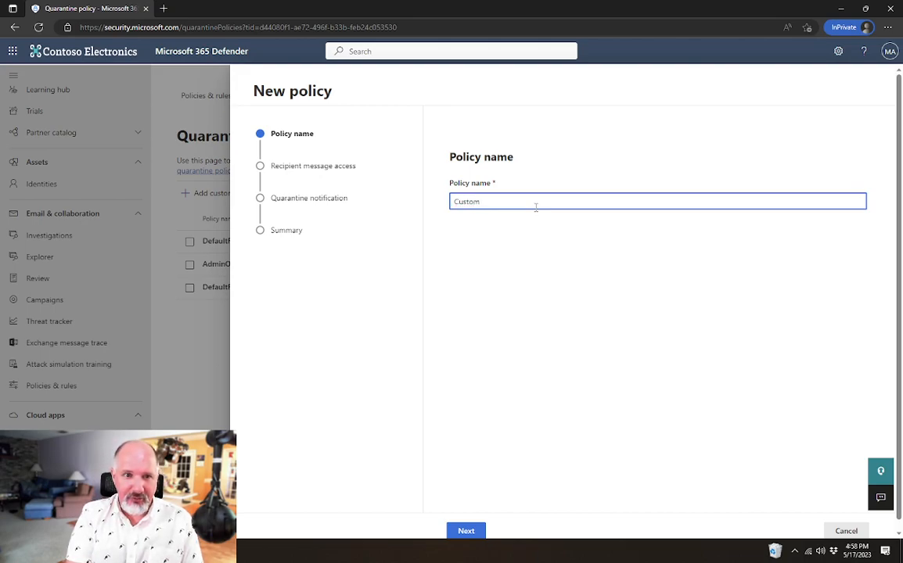
{"action": "type", "text": "Quarantine"}
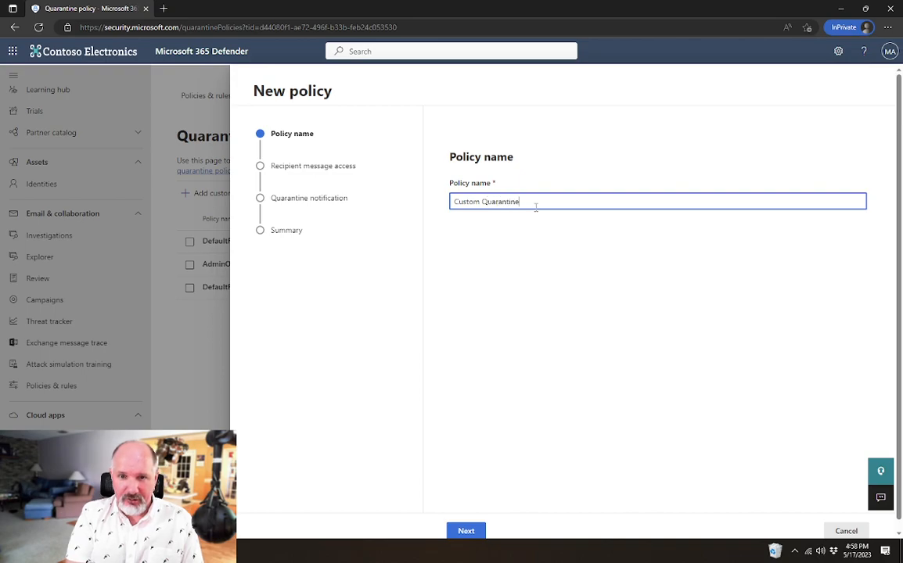
{"action": "type", "text": "Policy"}
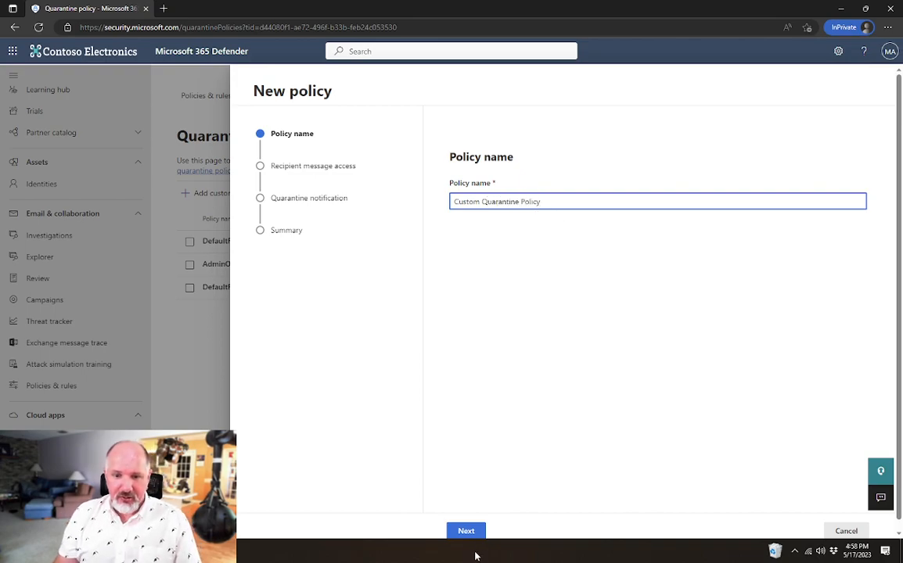
{"action": "left_click", "coordinate": [466, 530]}
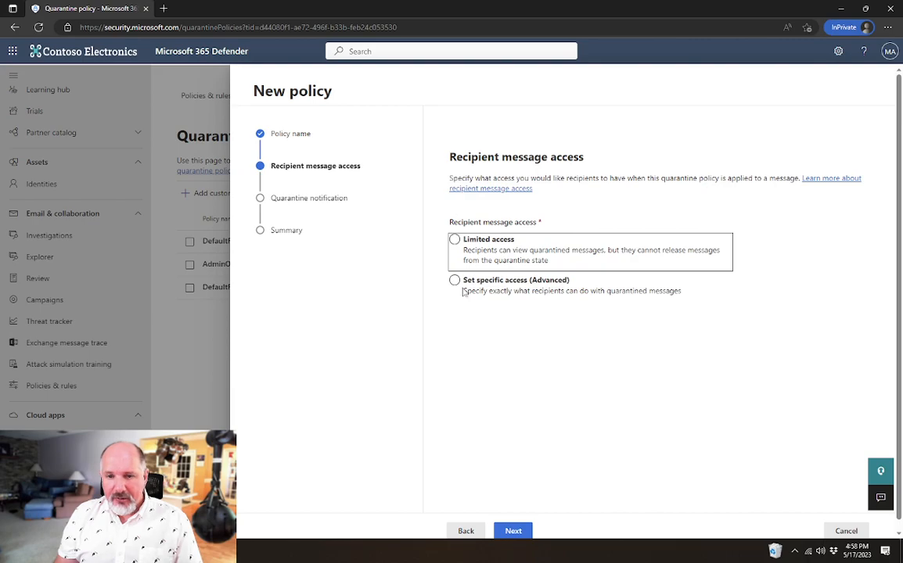
Set specific access: allow recipients to request release and preview messages, then continue
{"action": "left_click", "coordinate": [454, 280]}
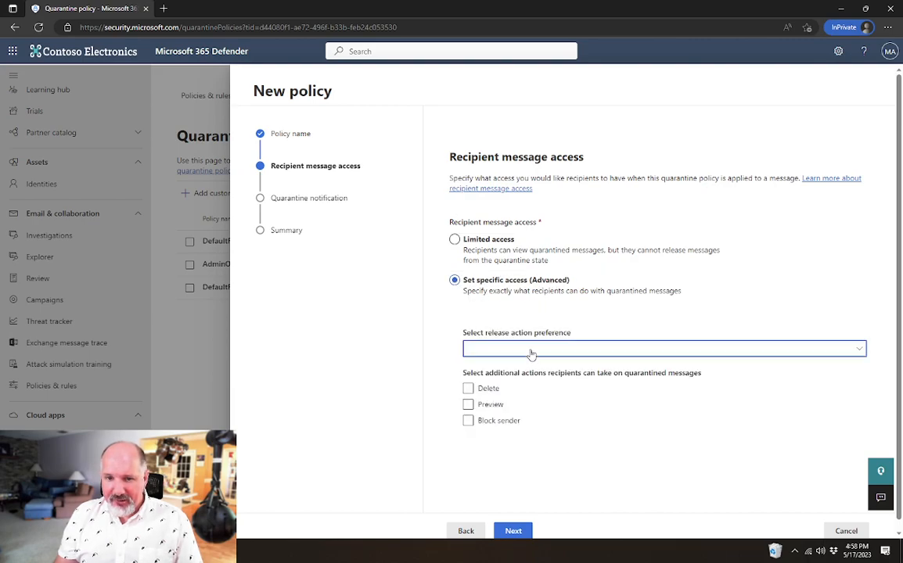
{"action": "left_click", "coordinate": [663, 347]}
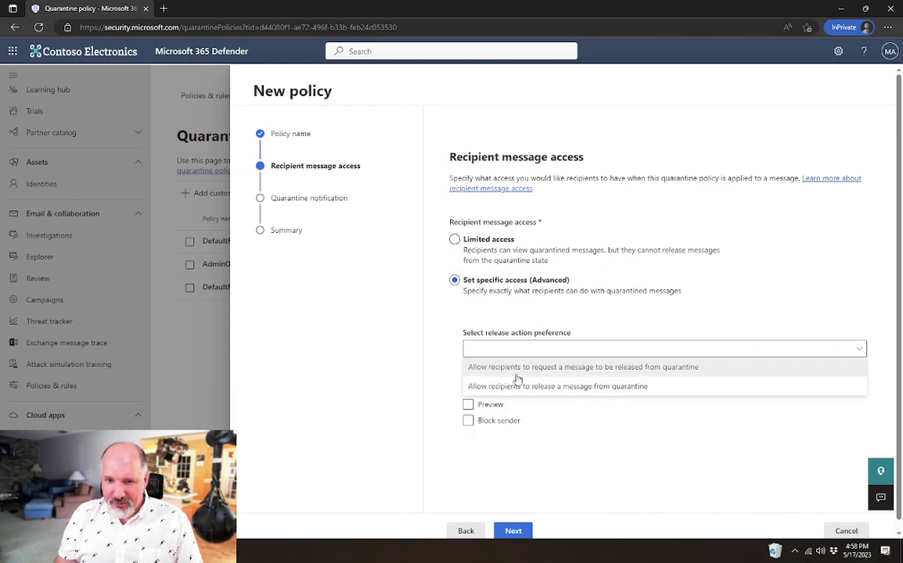
{"action": "mouse_move", "coordinate": [488, 372]}
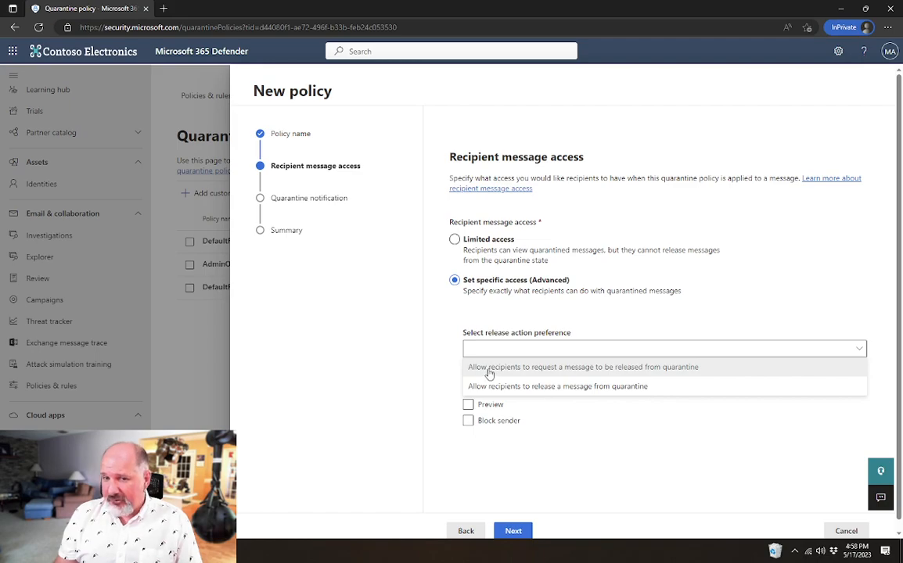
{"action": "mouse_move", "coordinate": [588, 368]}
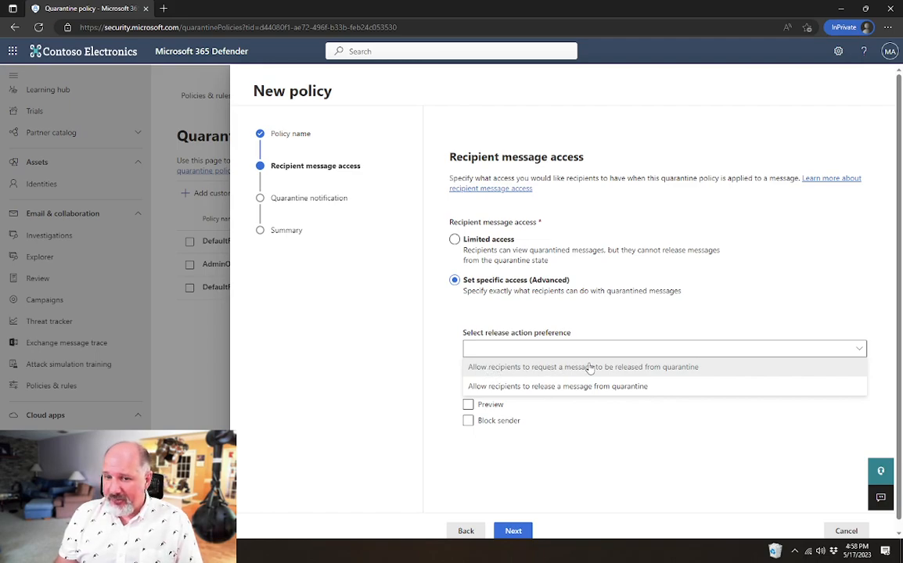
{"action": "left_click", "coordinate": [582, 366]}
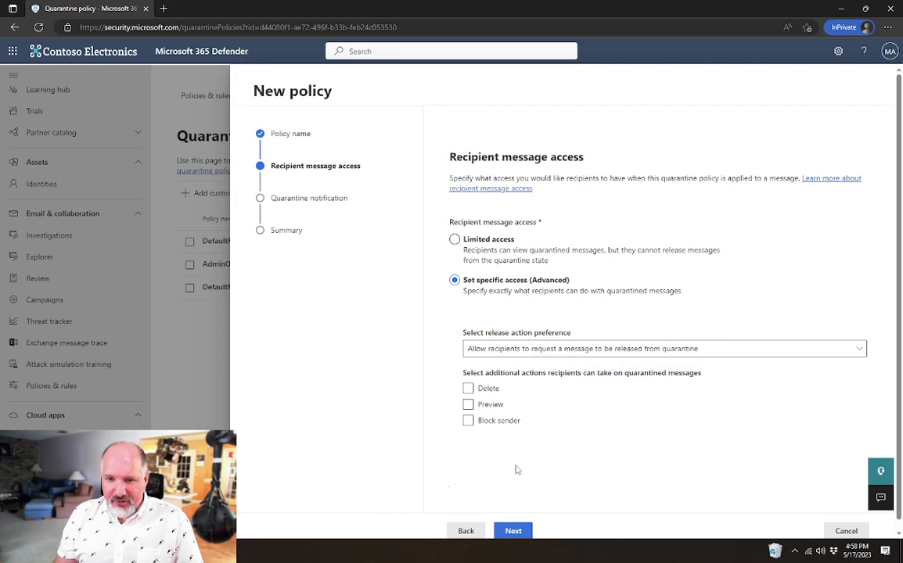
{"action": "left_click", "coordinate": [467, 403]}
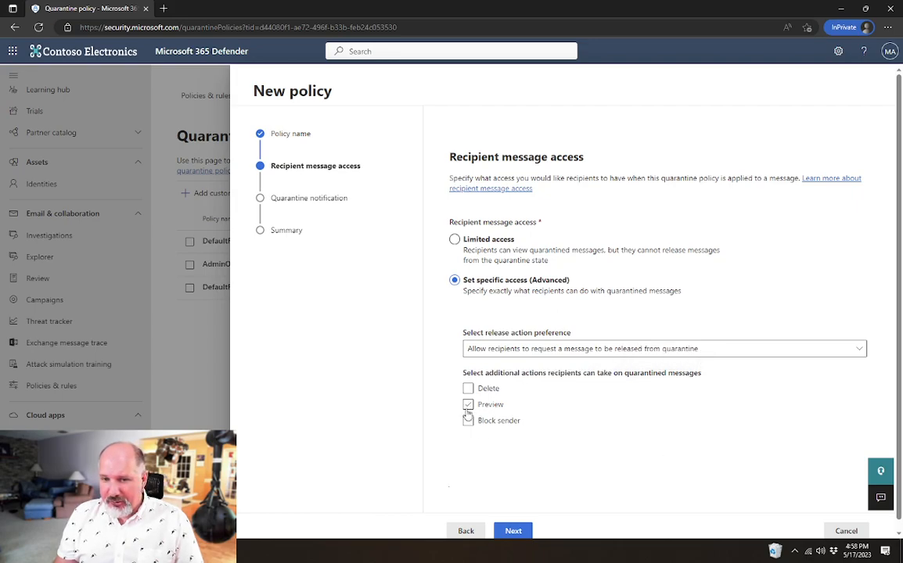
{"action": "left_click", "coordinate": [468, 404]}
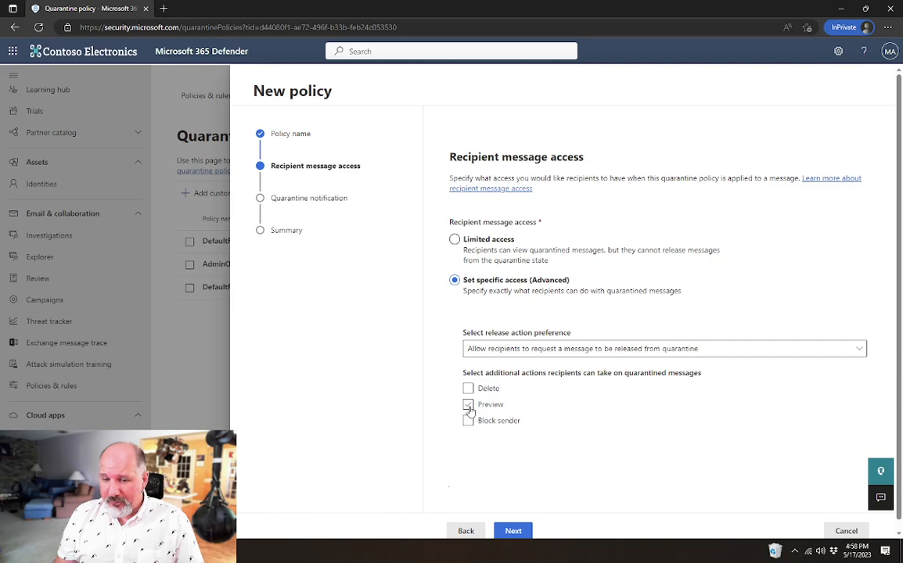
{"action": "left_click", "coordinate": [467, 404]}
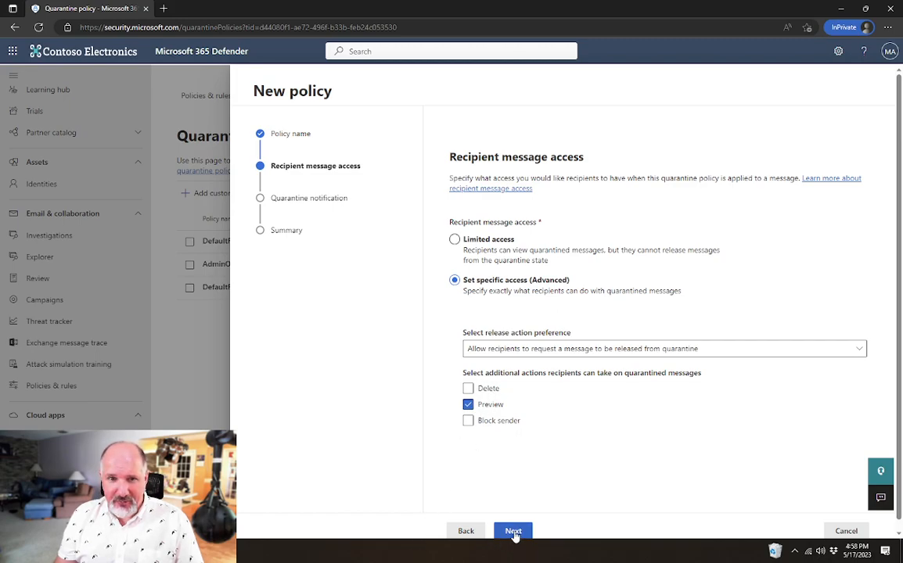
{"action": "left_click", "coordinate": [513, 532]}
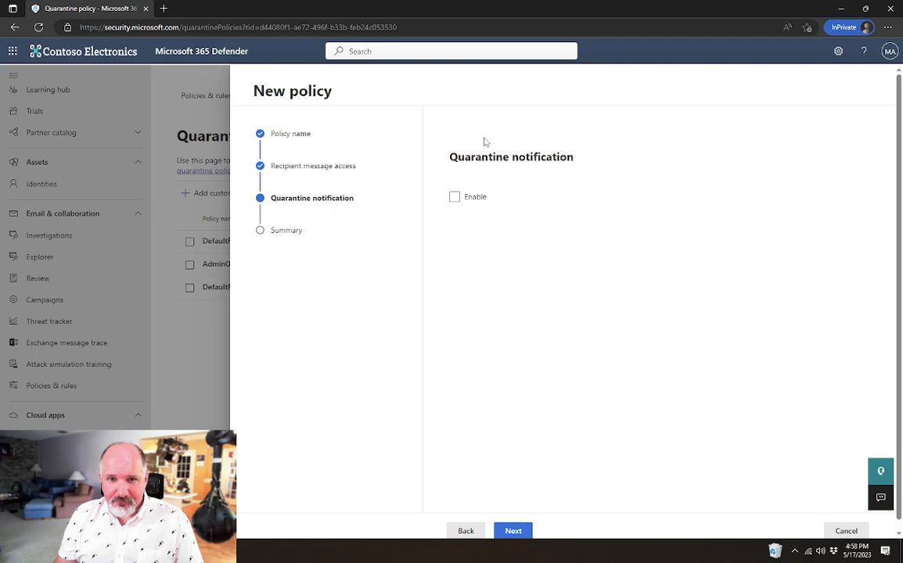
Enable quarantine notification, submit the policy and return to the policy list
{"action": "left_click", "coordinate": [454, 197]}
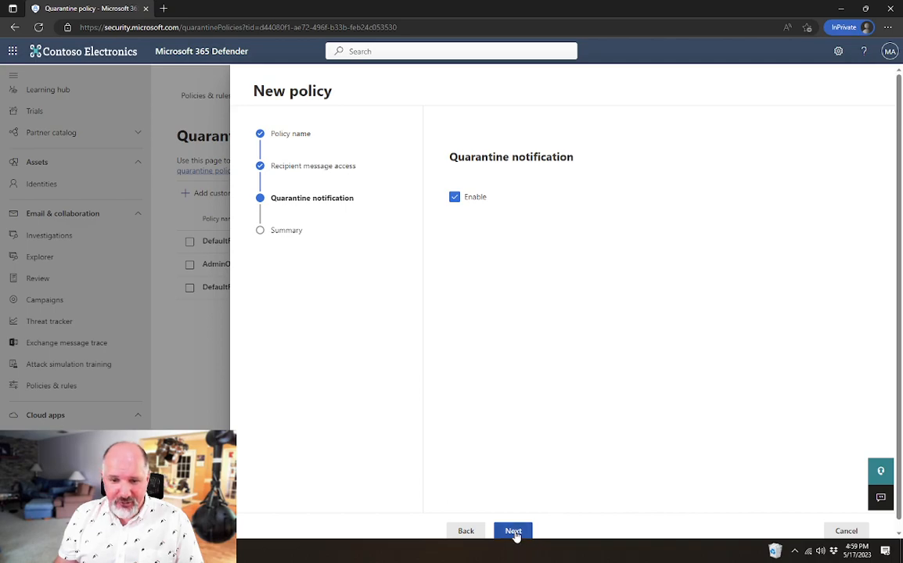
{"action": "left_click", "coordinate": [513, 532]}
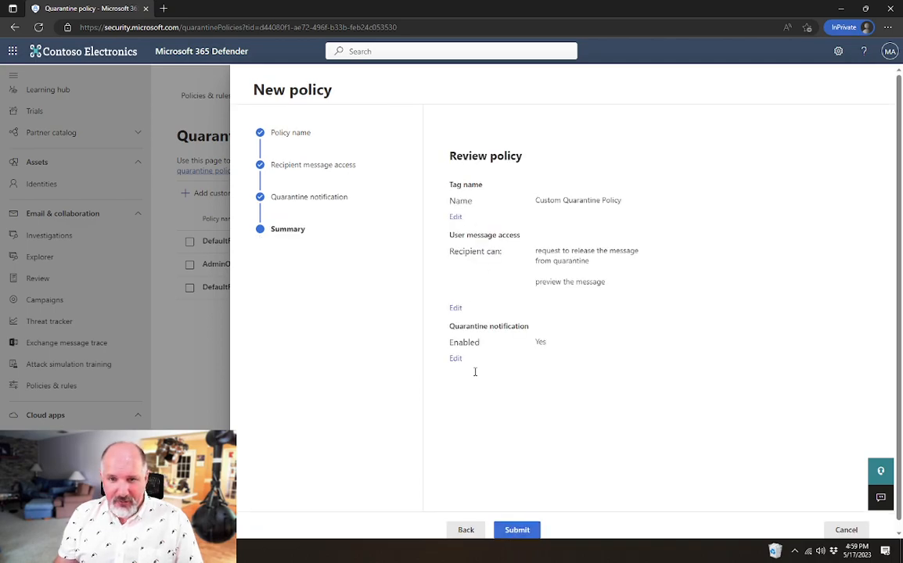
{"action": "left_click", "coordinate": [516, 529]}
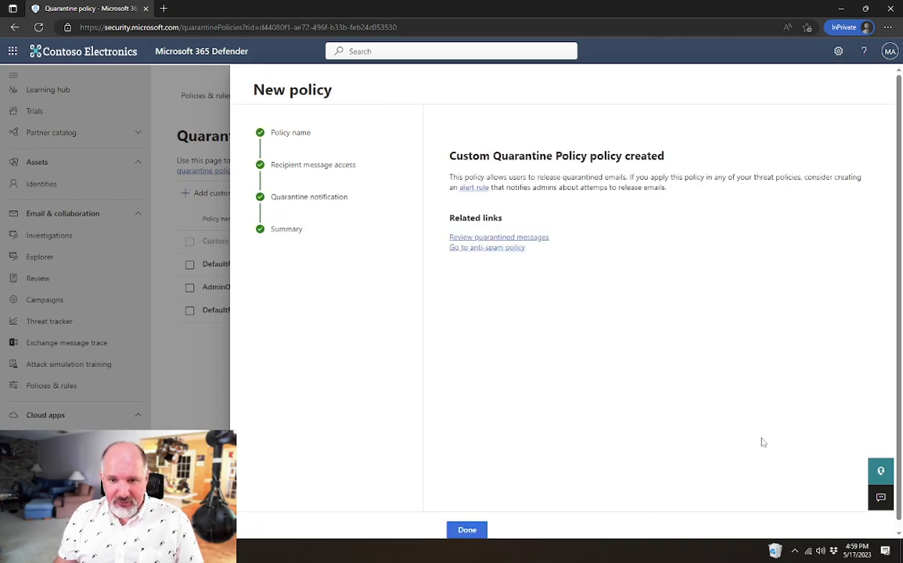
{"action": "left_click", "coordinate": [466, 528]}
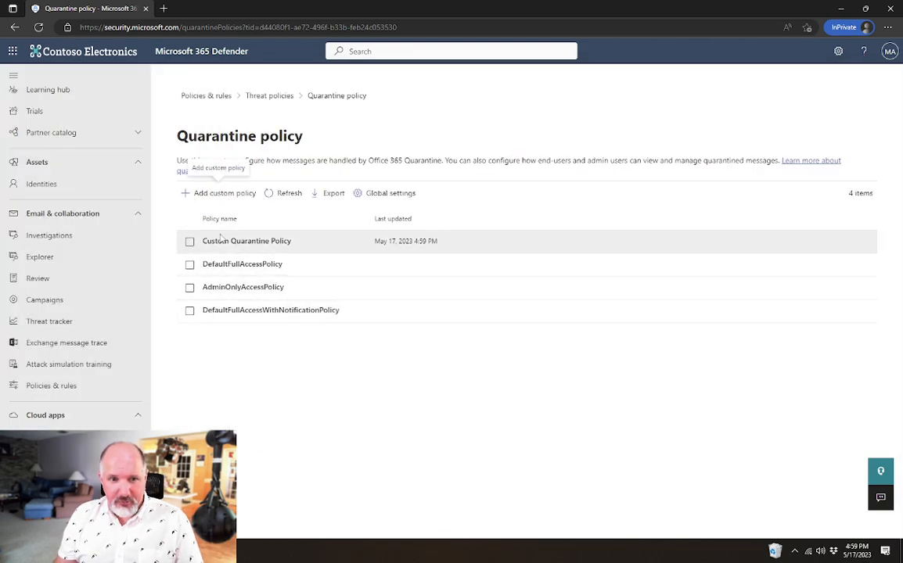
{"action": "mouse_move", "coordinate": [278, 248]}
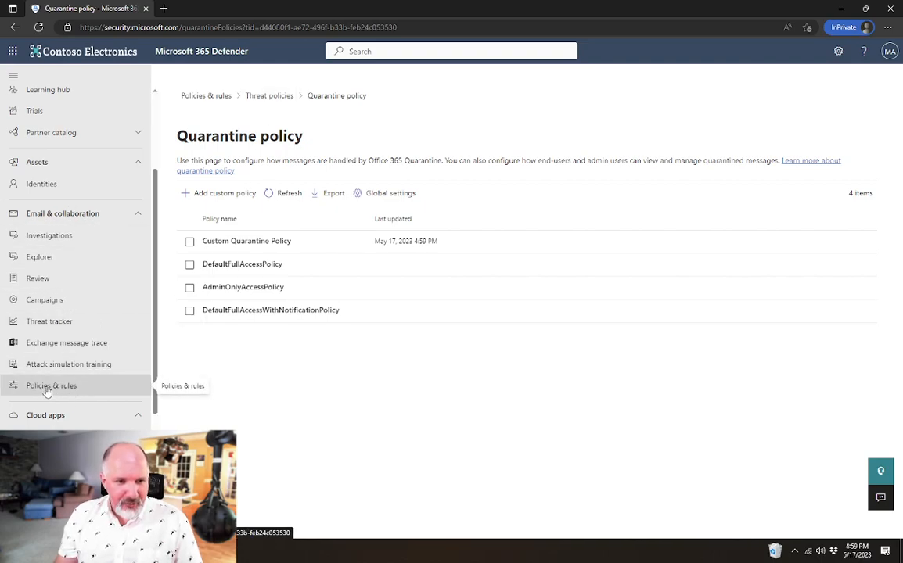
Navigate to Anti-spam policies and view the default inbound policy's Actions section
{"action": "left_click", "coordinate": [50, 384]}
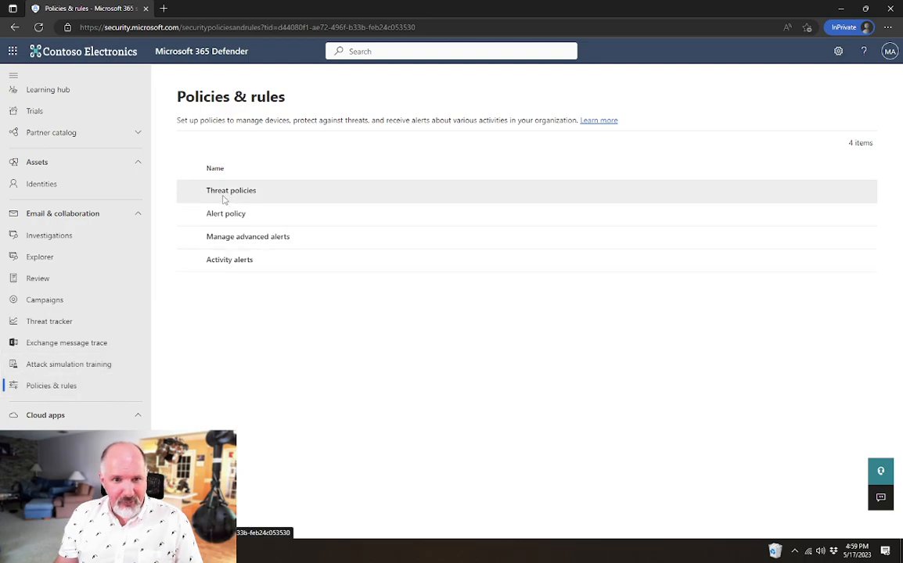
{"action": "left_click", "coordinate": [231, 190]}
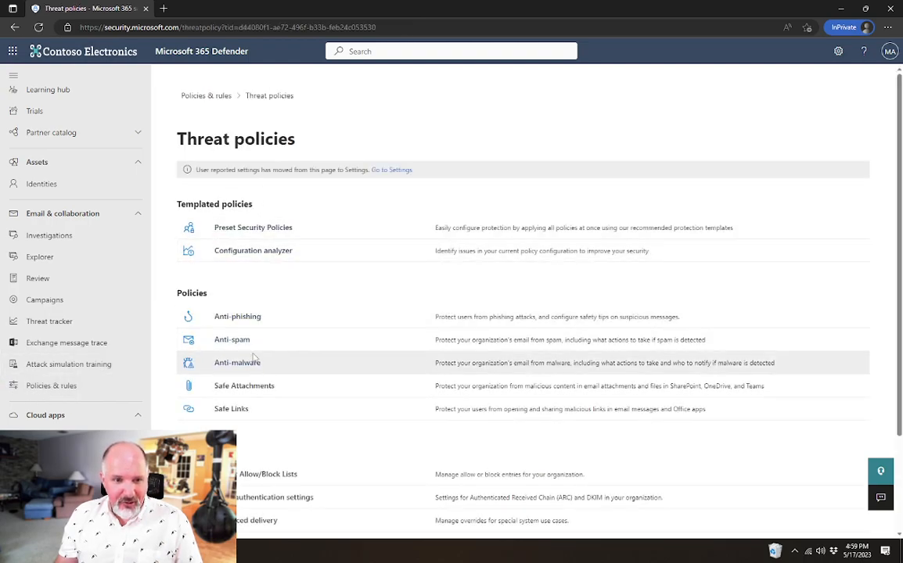
{"action": "mouse_move", "coordinate": [231, 340]}
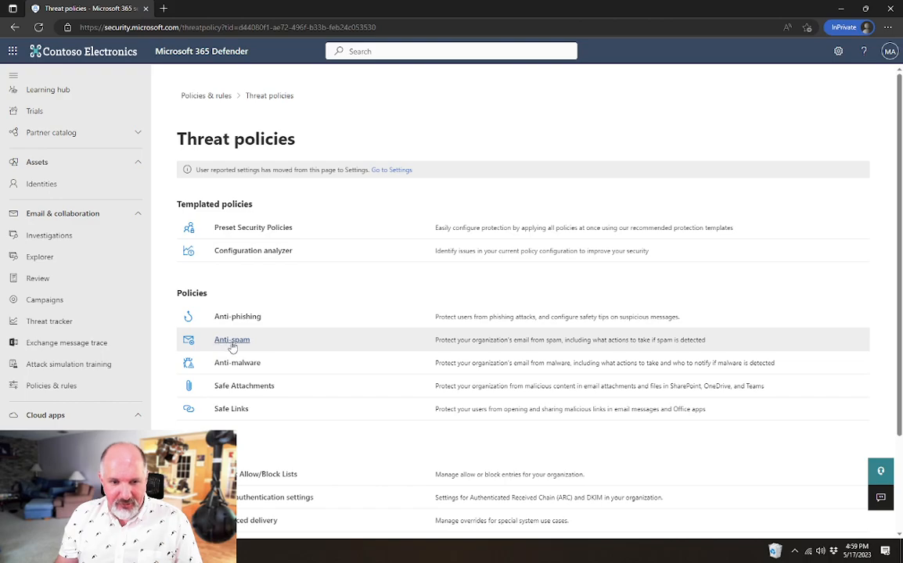
{"action": "left_click", "coordinate": [232, 339]}
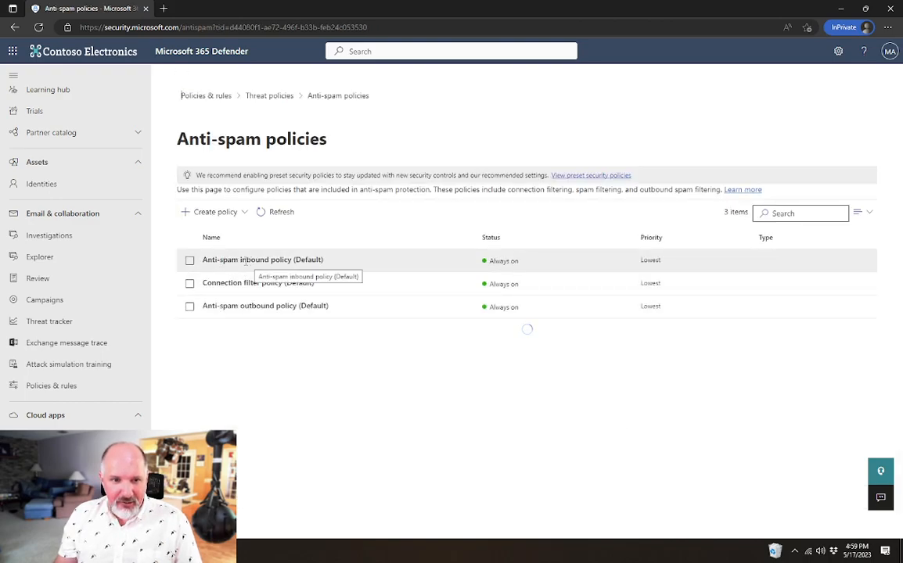
{"action": "left_click", "coordinate": [263, 259]}
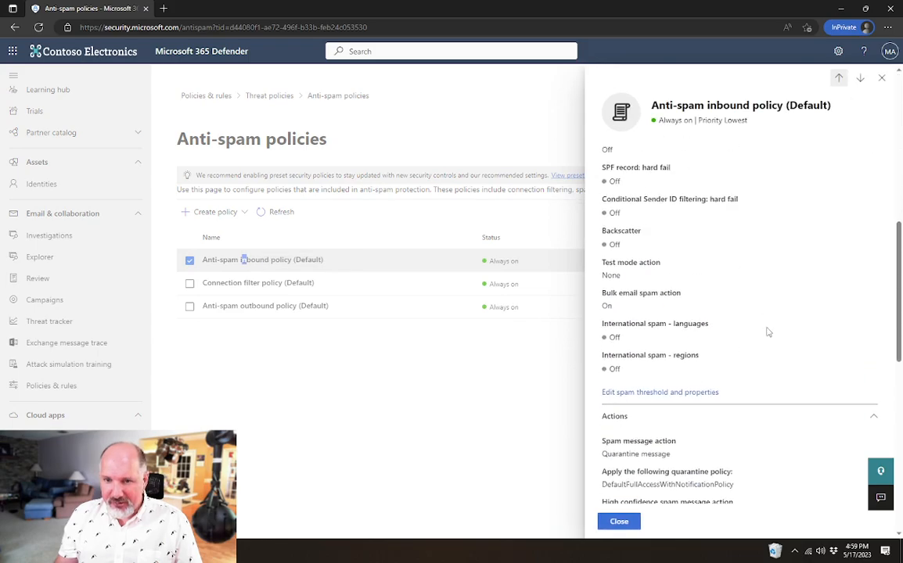
{"action": "scroll", "scroll_direction": "down", "scroll_amount": 3}
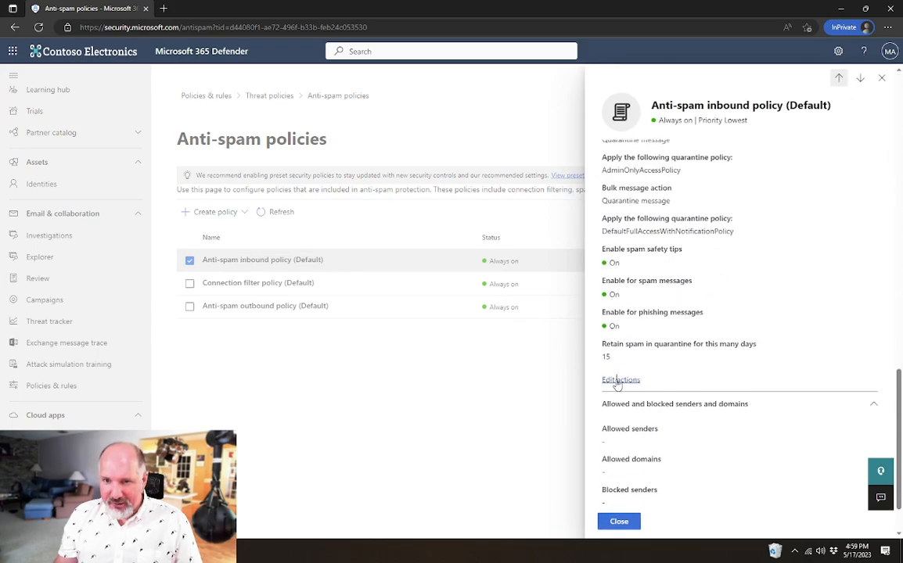
Edit actions: set high confidence spam to Custom Quarantine Policy and keep quarantining high confidence phishing
{"action": "left_click", "coordinate": [619, 380]}
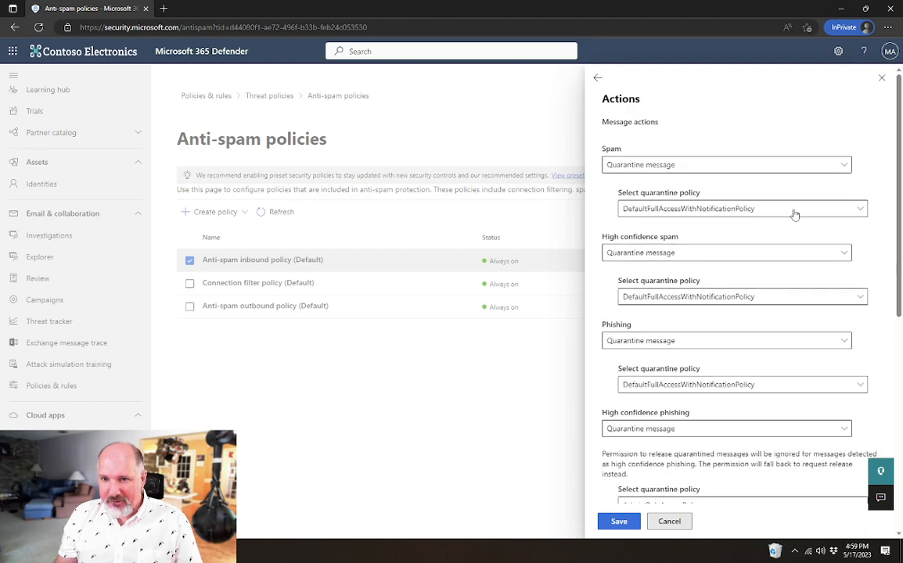
{"action": "mouse_move", "coordinate": [633, 164]}
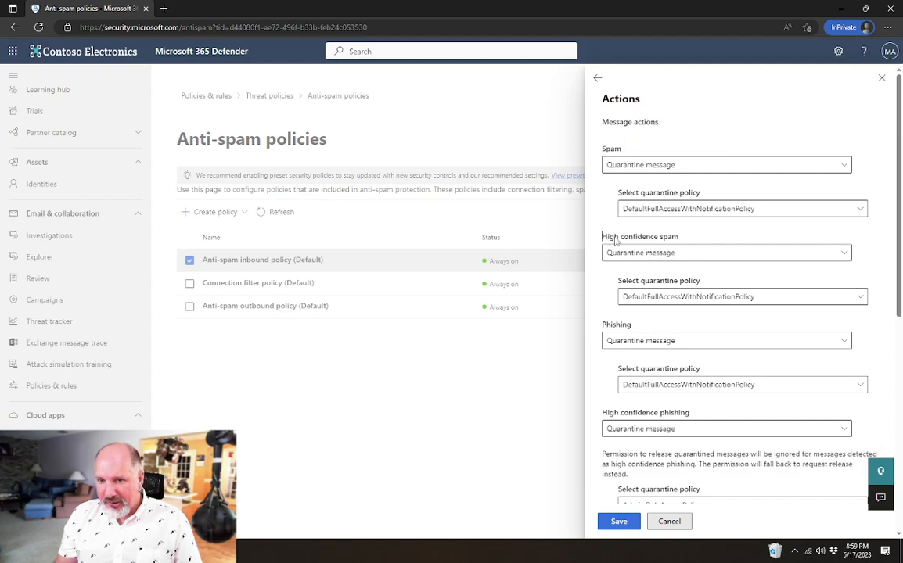
{"action": "double_click", "coordinate": [638, 236]}
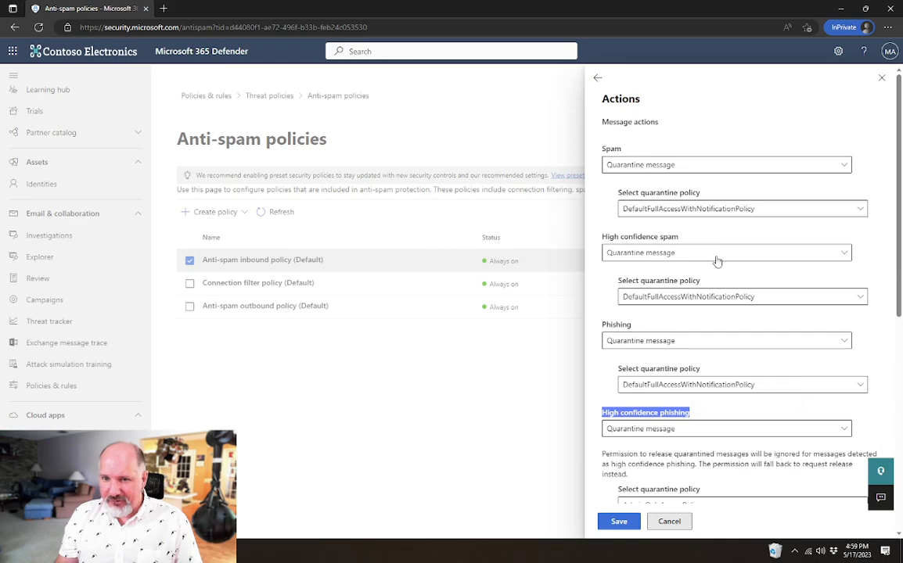
{"action": "left_click", "coordinate": [741, 298]}
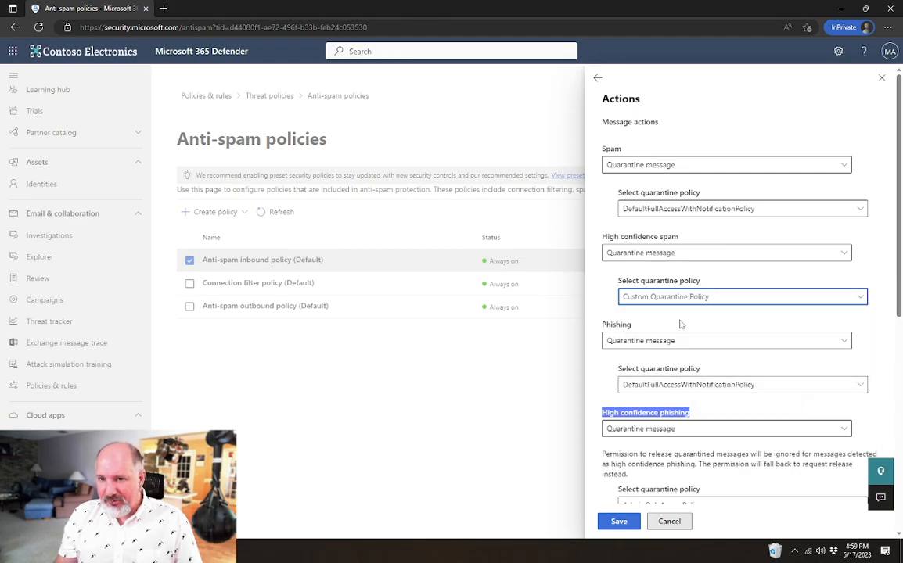
{"action": "left_click", "coordinate": [726, 428]}
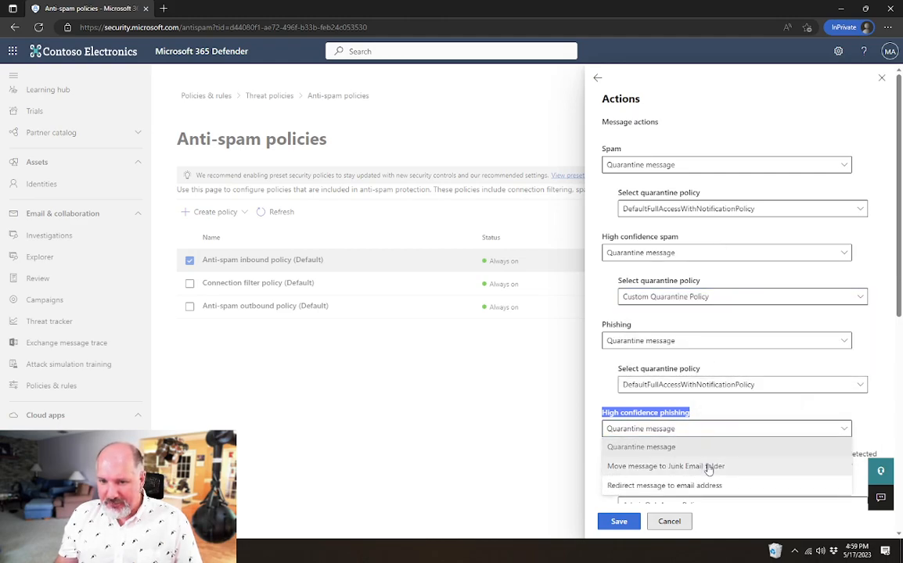
{"action": "mouse_move", "coordinate": [739, 431]}
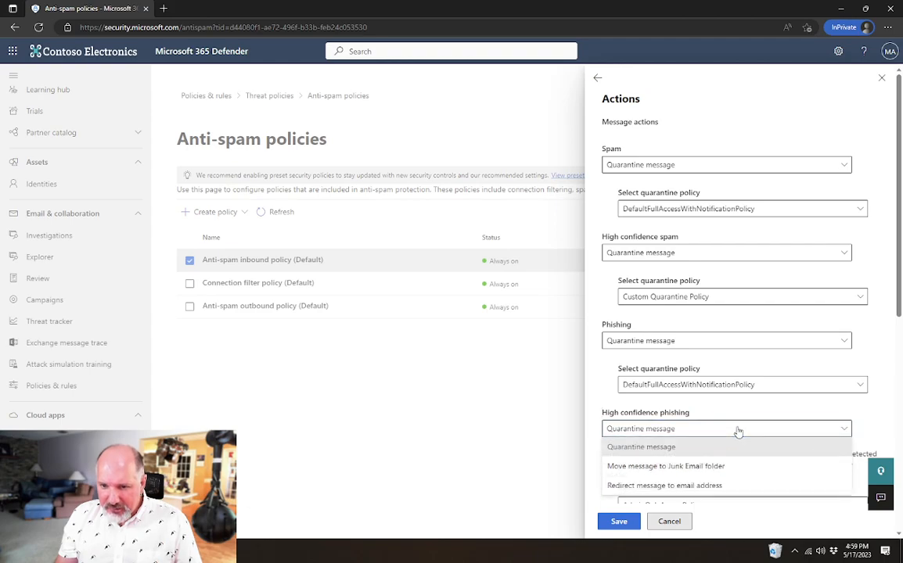
{"action": "mouse_move", "coordinate": [704, 466]}
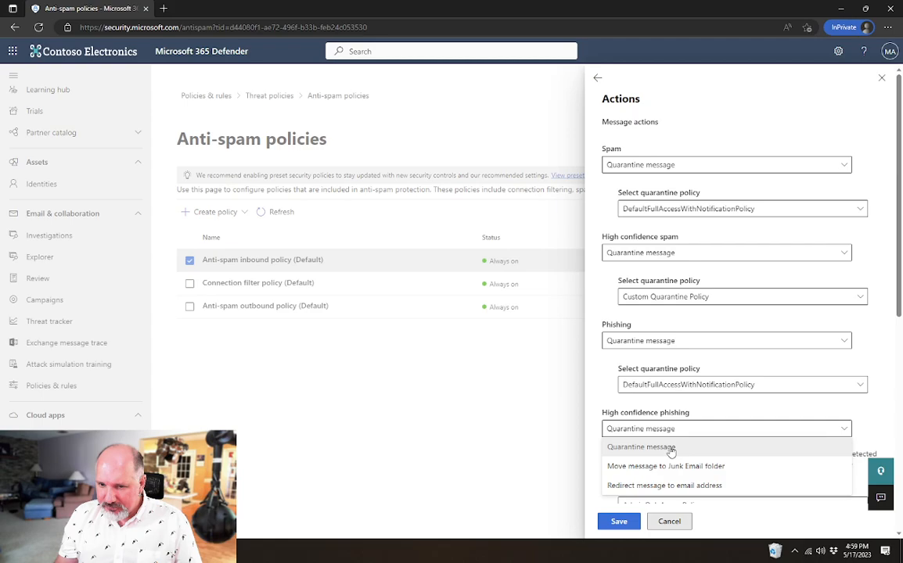
{"action": "mouse_move", "coordinate": [692, 410]}
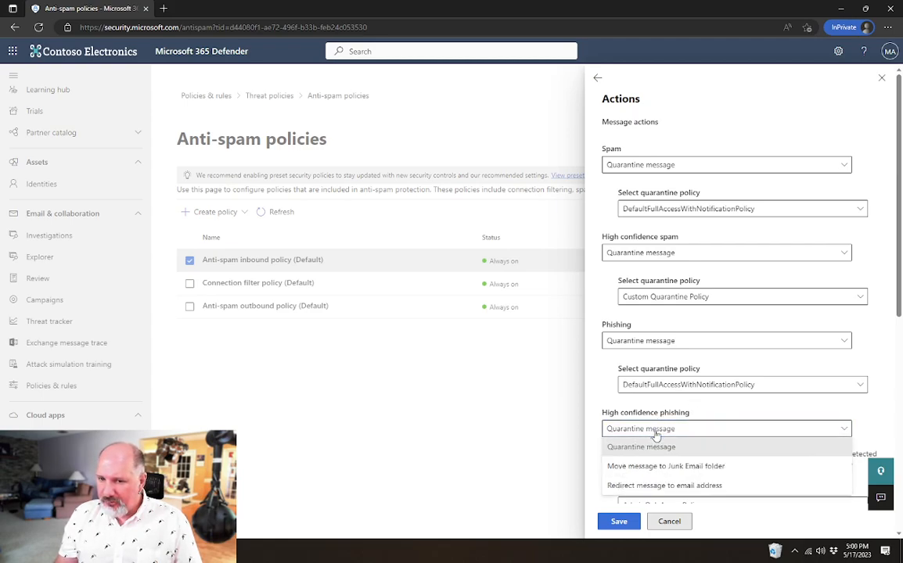
{"action": "mouse_move", "coordinate": [614, 410]}
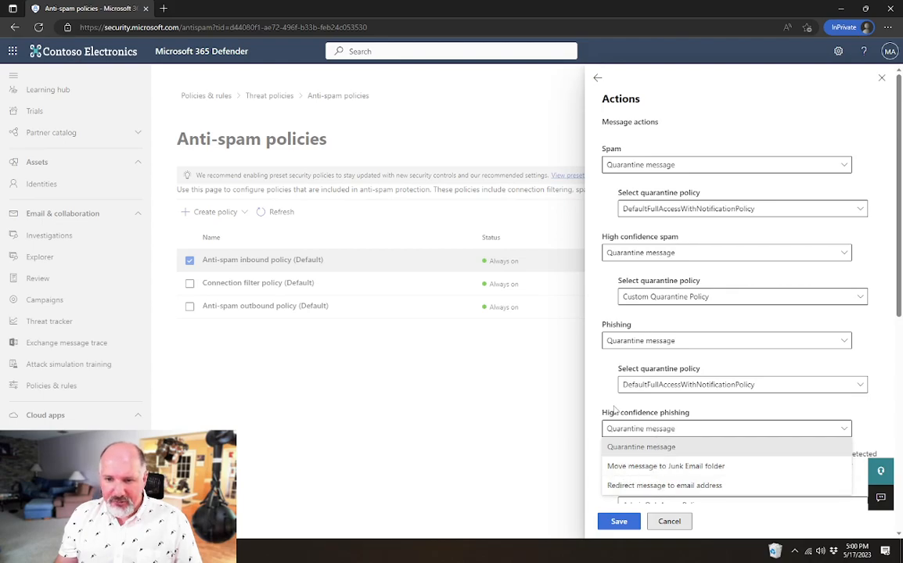
{"action": "left_click", "coordinate": [642, 448]}
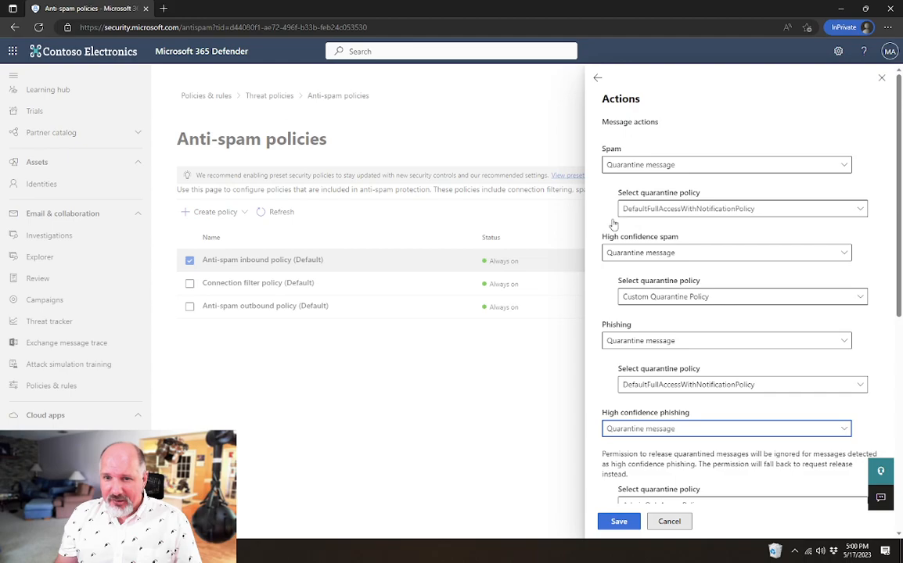
{"action": "mouse_move", "coordinate": [748, 300]}
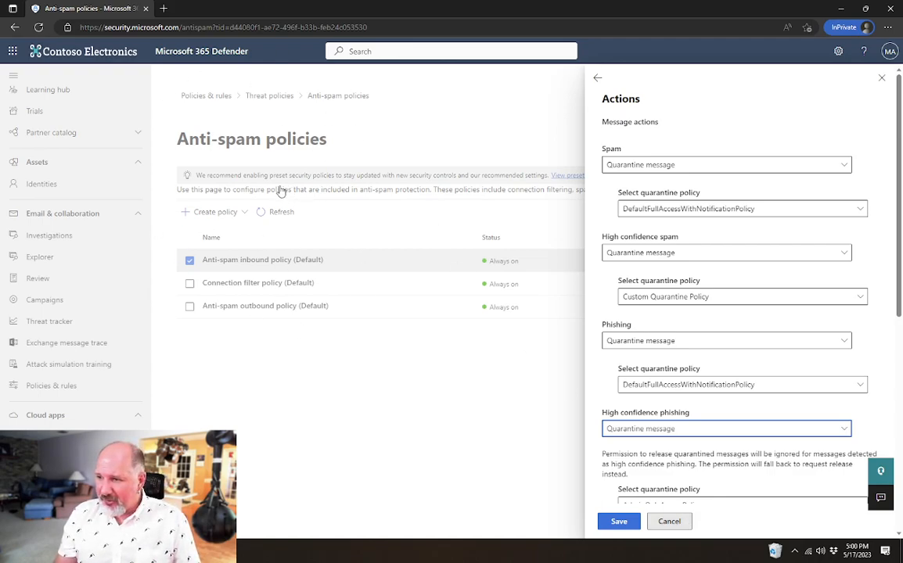
{"action": "mouse_move", "coordinate": [670, 521]}
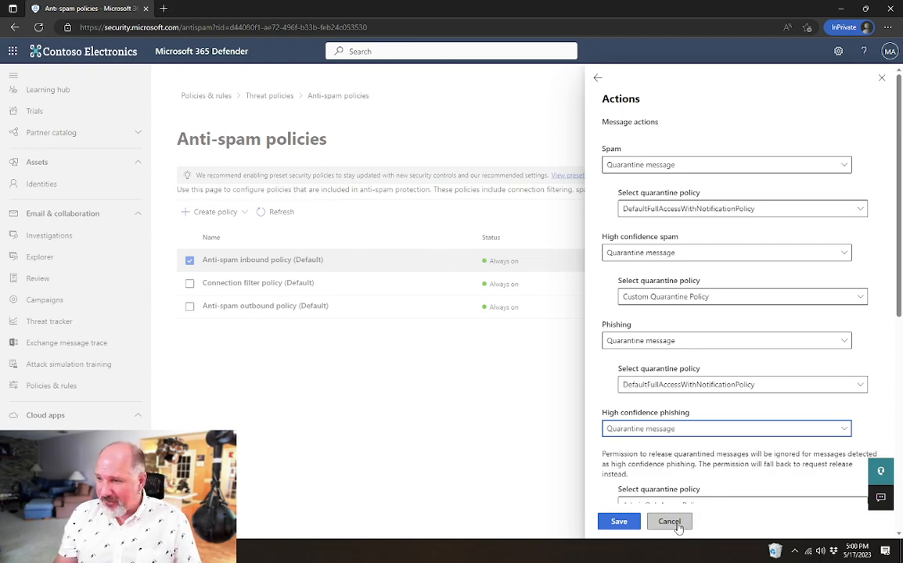
Cancel the action edits and return to the Quarantine policy list showing four policies
{"action": "left_click", "coordinate": [670, 521]}
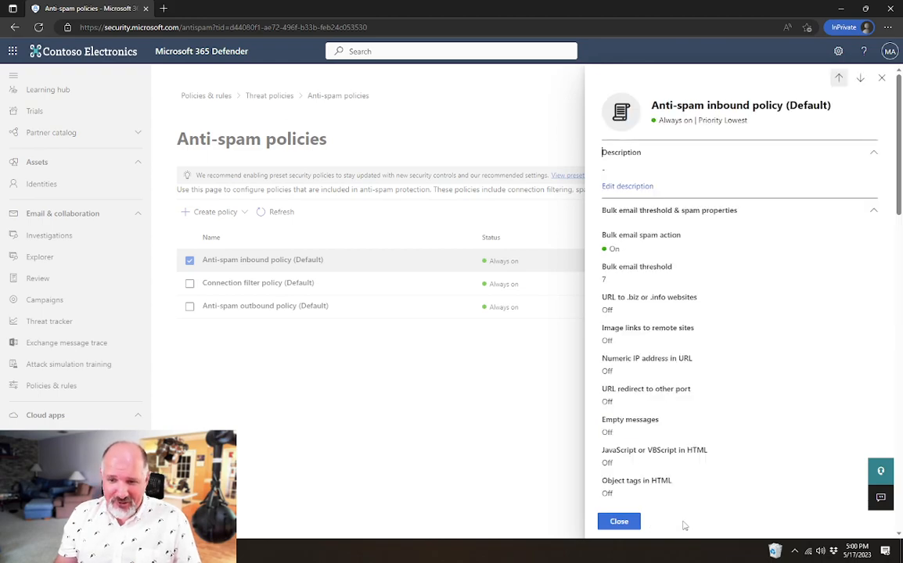
{"action": "left_click", "coordinate": [618, 521]}
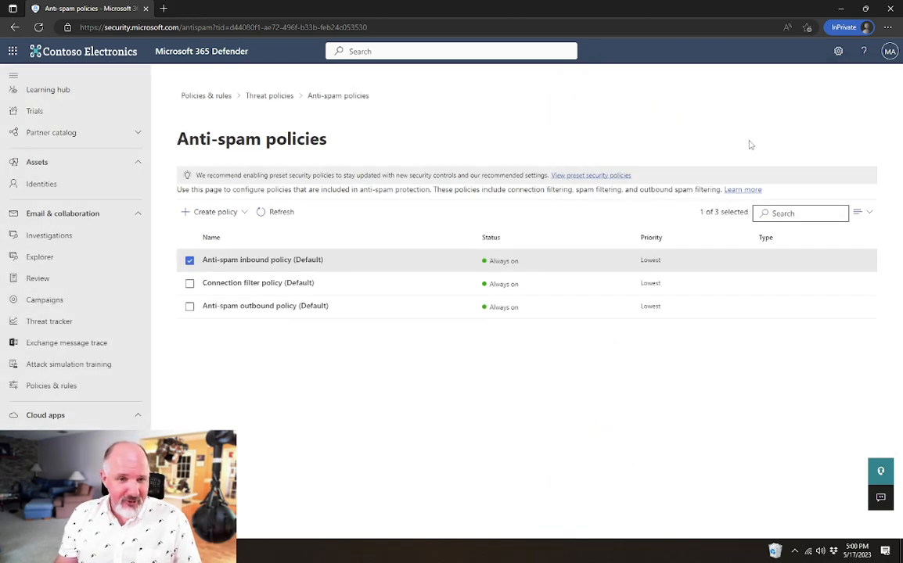
{"action": "left_click", "coordinate": [207, 96]}
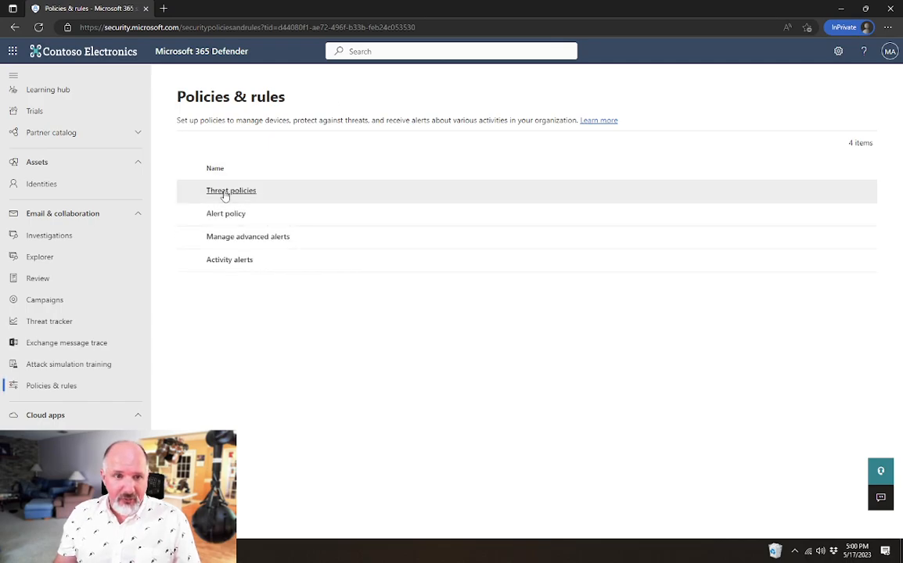
{"action": "left_click", "coordinate": [231, 190]}
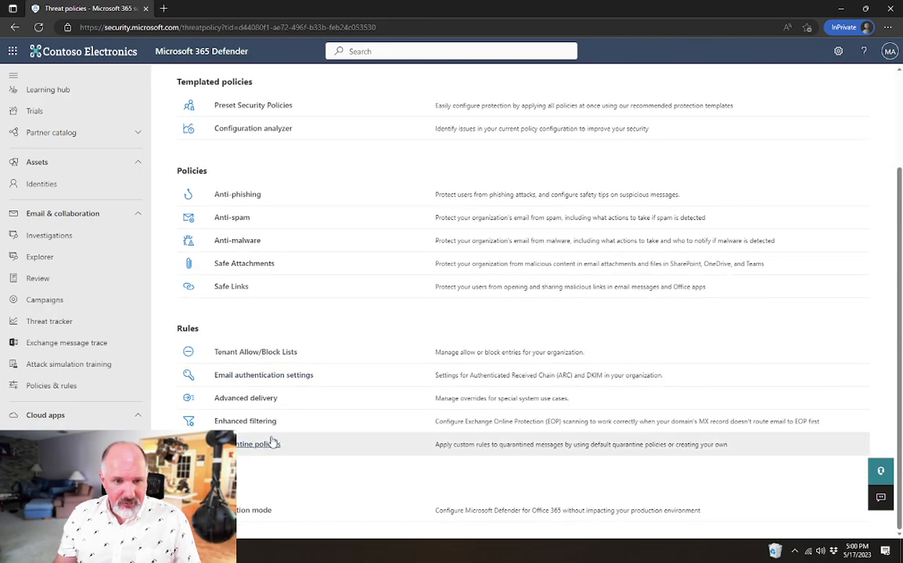
{"action": "left_click", "coordinate": [259, 444]}
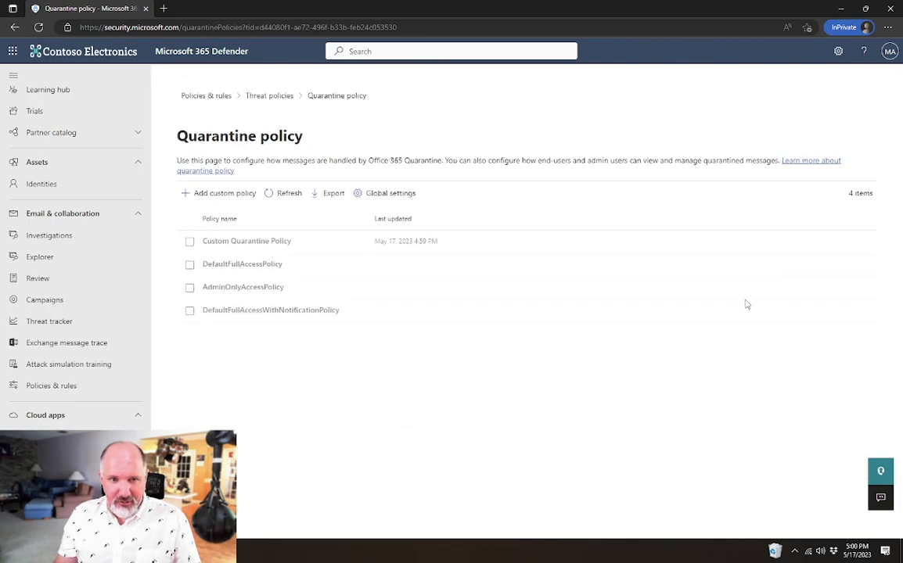
{"action": "mouse_move", "coordinate": [246, 241]}
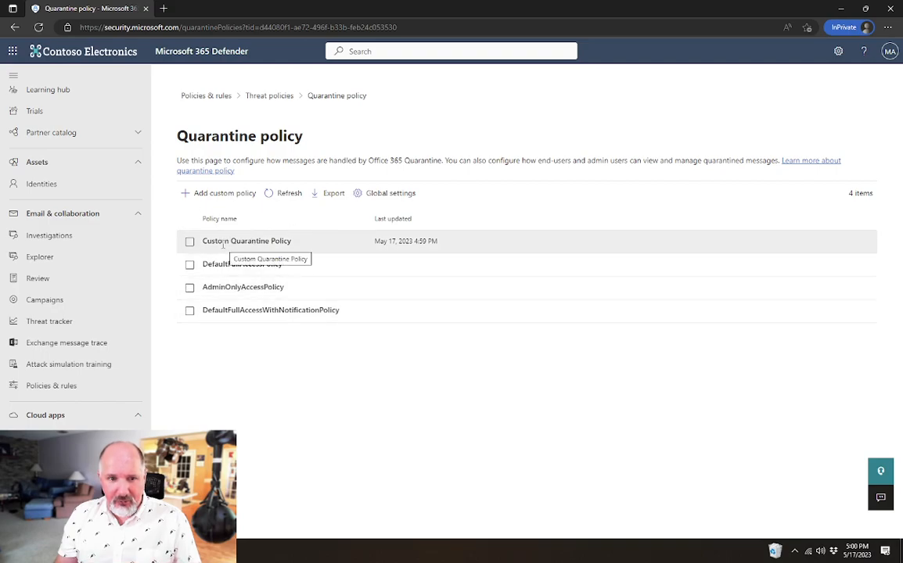
{"action": "mouse_move", "coordinate": [286, 286]}
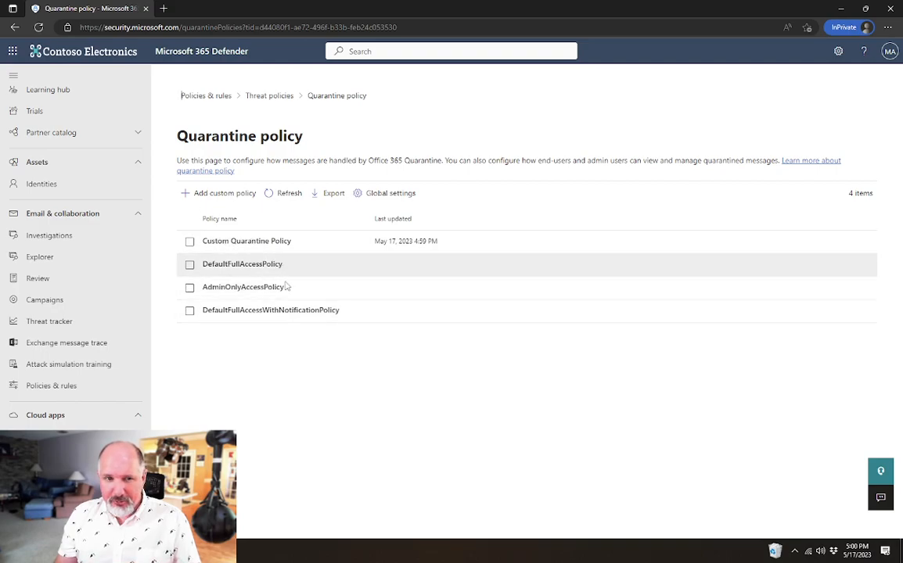
{"action": "mouse_move", "coordinate": [232, 375]}
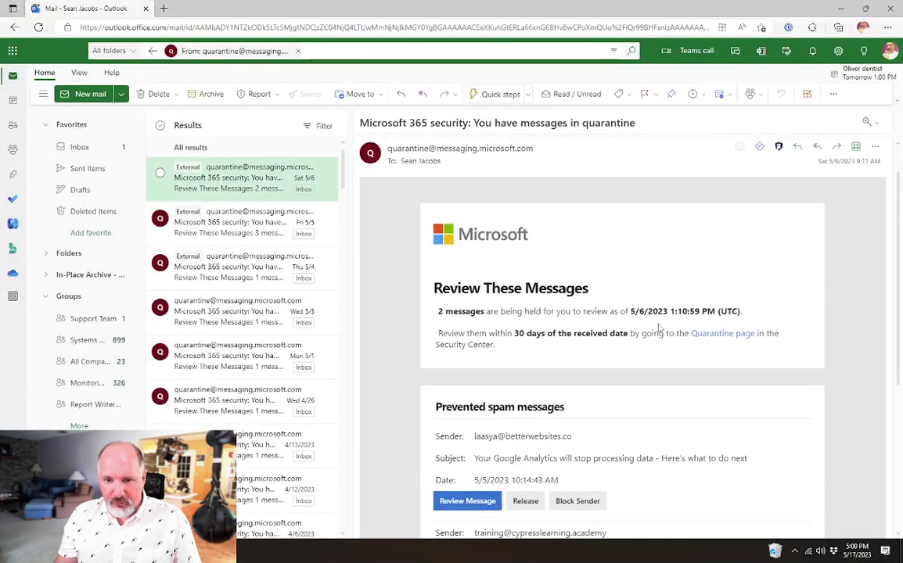
Scroll the quarantine notification email down to the two prevented spam messages listed
{"action": "scroll", "scroll_direction": "down", "scroll_amount": 3}
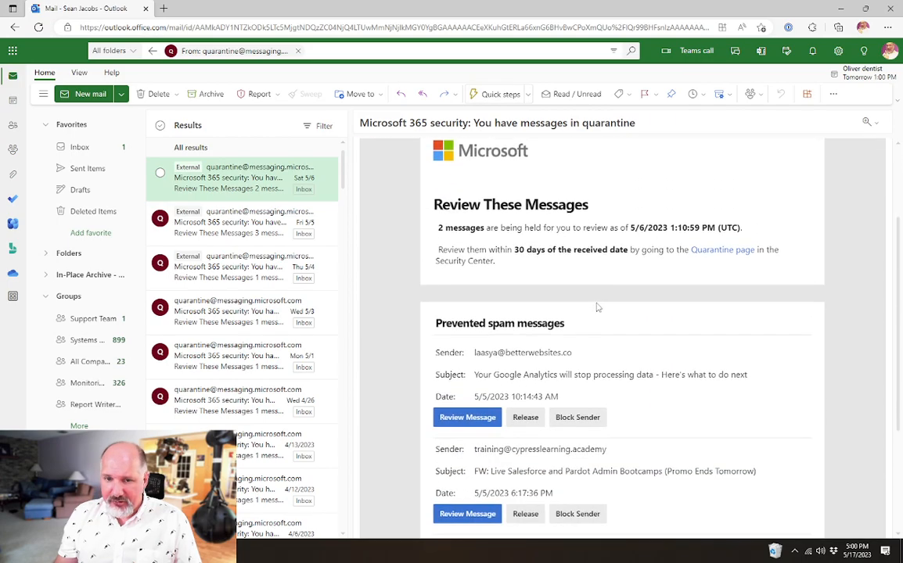
{"action": "scroll", "scroll_direction": "down", "scroll_amount": 3}
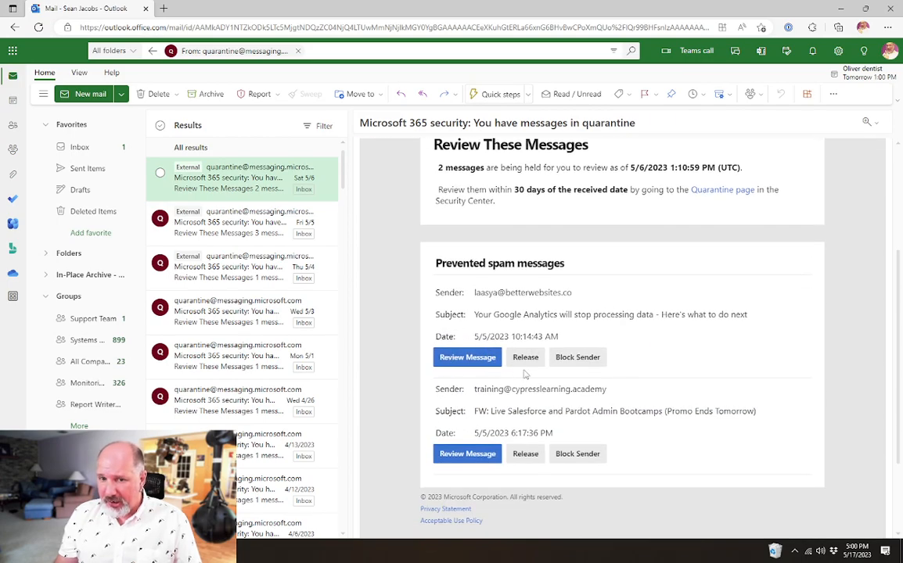
{"action": "mouse_move", "coordinate": [654, 382]}
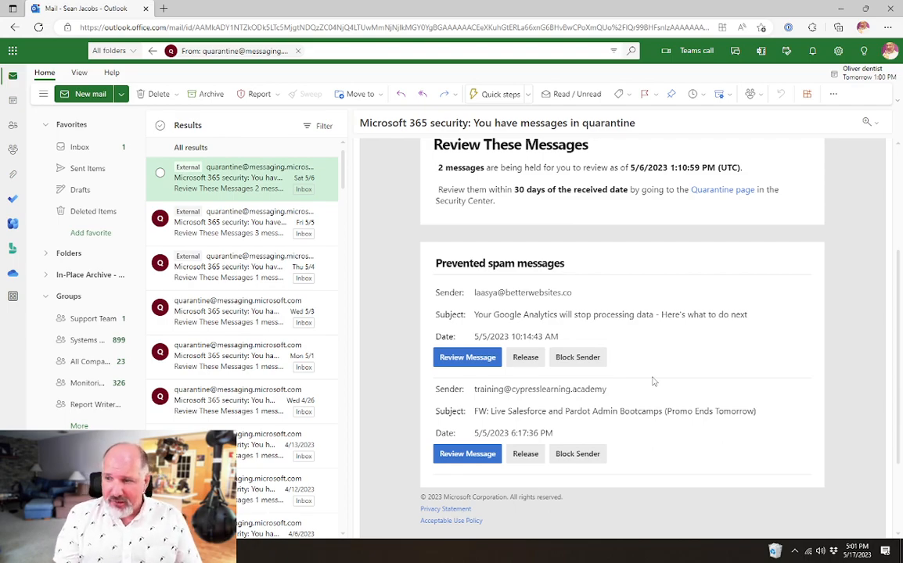
{"action": "mouse_move", "coordinate": [472, 311]}
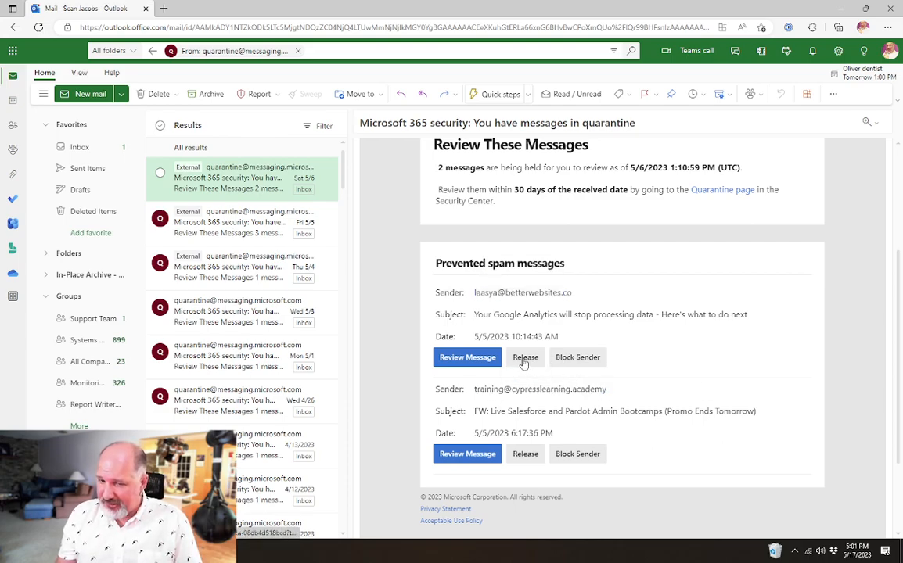
{"action": "mouse_move", "coordinate": [526, 357]}
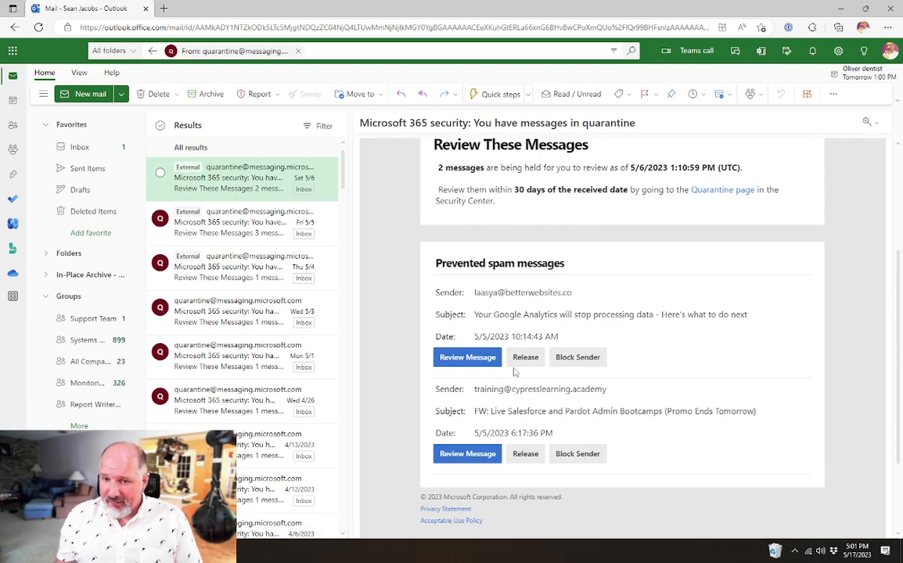
{"action": "mouse_move", "coordinate": [696, 303]}
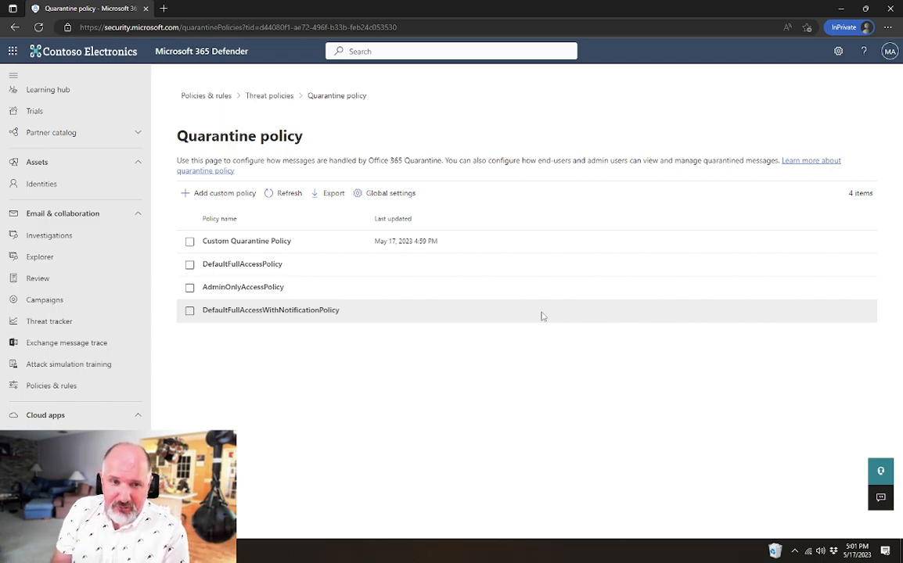
{"action": "mouse_move", "coordinate": [358, 281]}
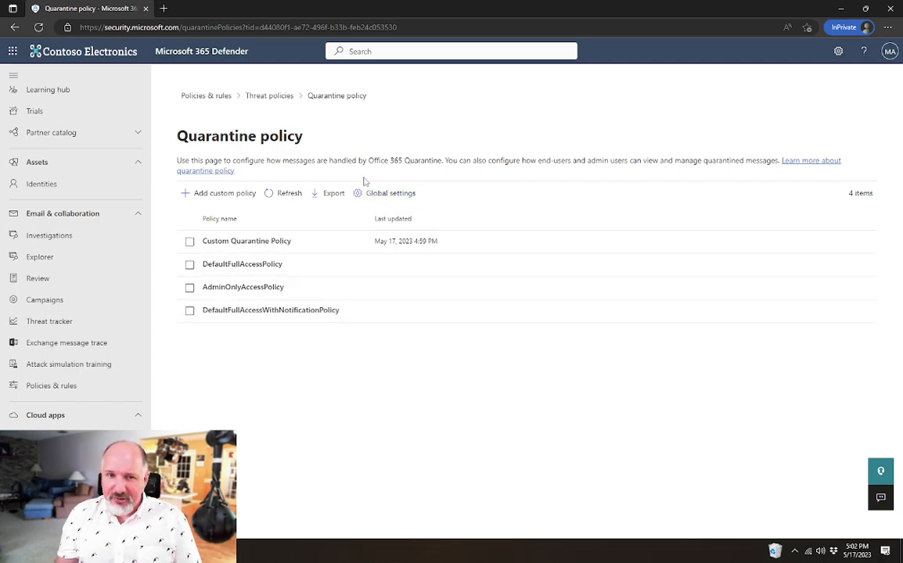
Show the Quarantine notification global settings flyout with sender, subject and frequency options
{"action": "left_click", "coordinate": [391, 194]}
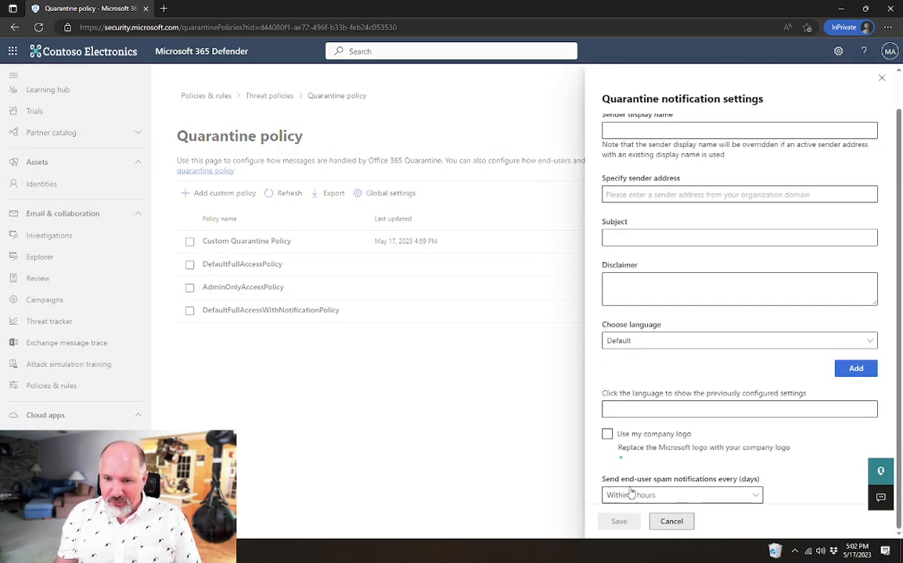